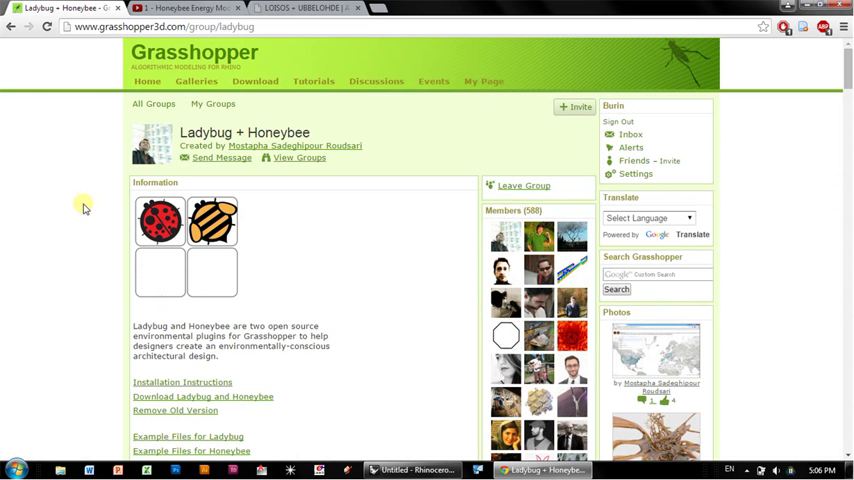
pyautogui.moveTo(72, 222)
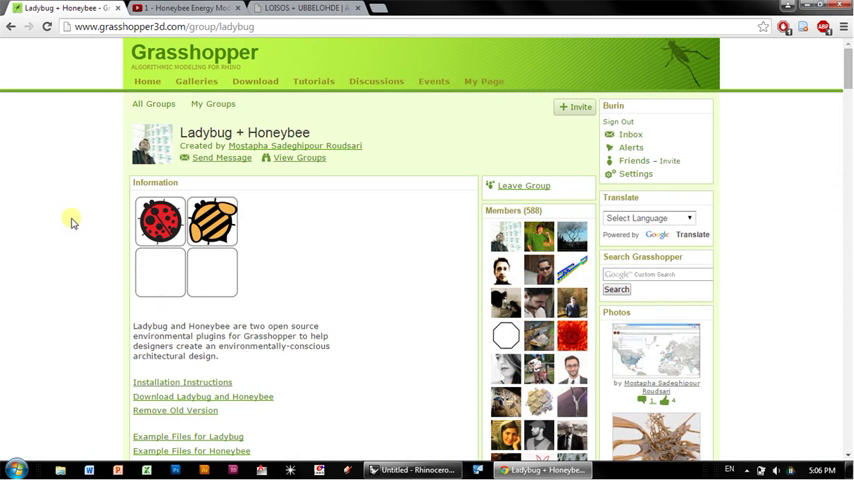
# - Browse the Ladybug + Honeybee group page and the Honeybee installation video, then minimize Chrome
pyautogui.scroll(-3)
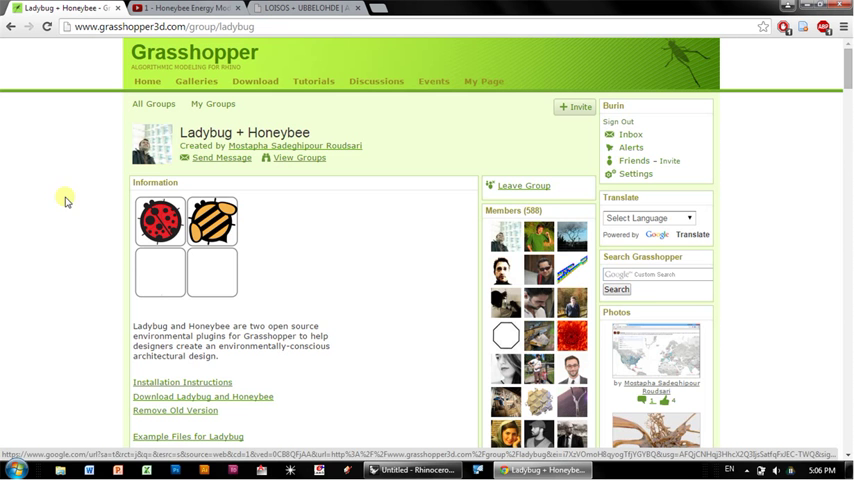
pyautogui.click(185, 8)
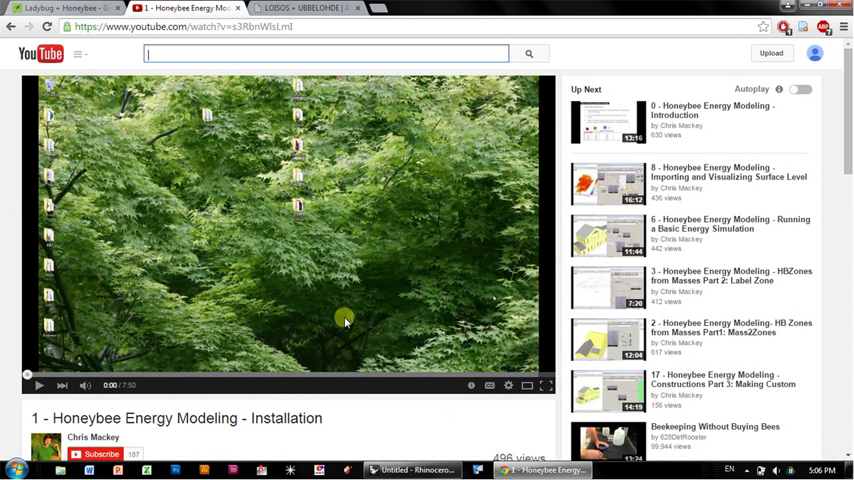
pyautogui.scroll(-3)
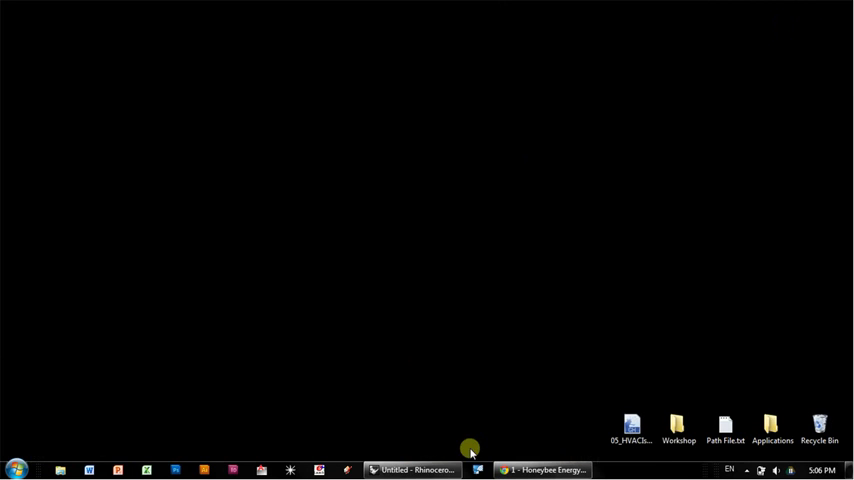
# - Bring the Rhinoceros 5 window back up from the taskbar
pyautogui.click(413, 470)
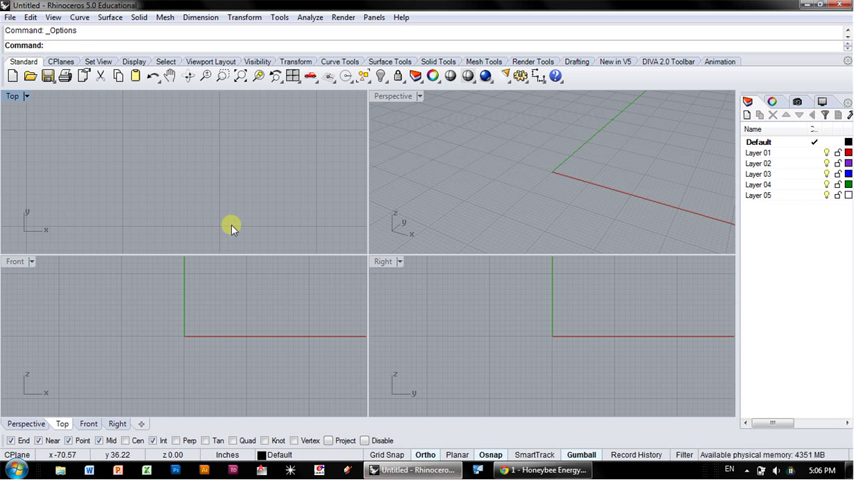
pyautogui.moveTo(187, 190)
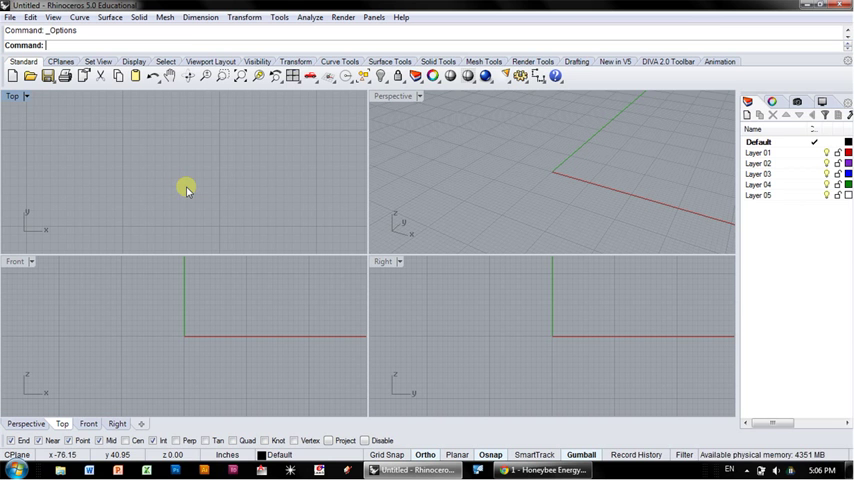
pyautogui.moveTo(160, 137)
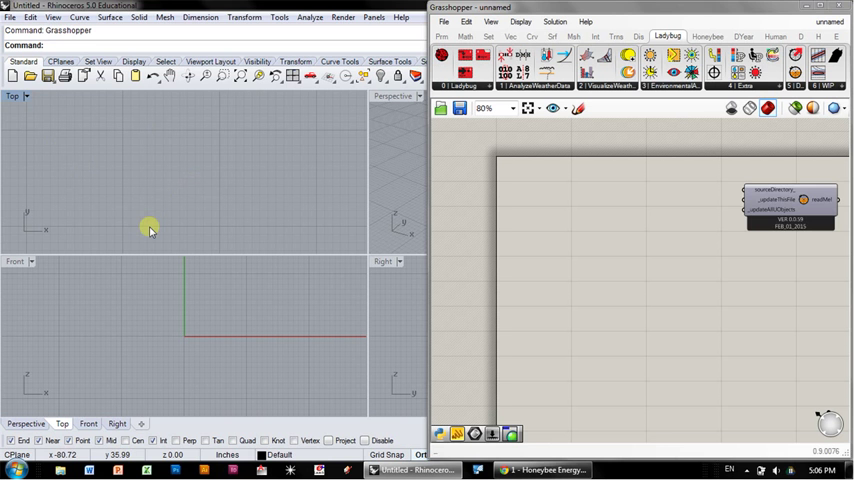
pyautogui.moveTo(790, 205)
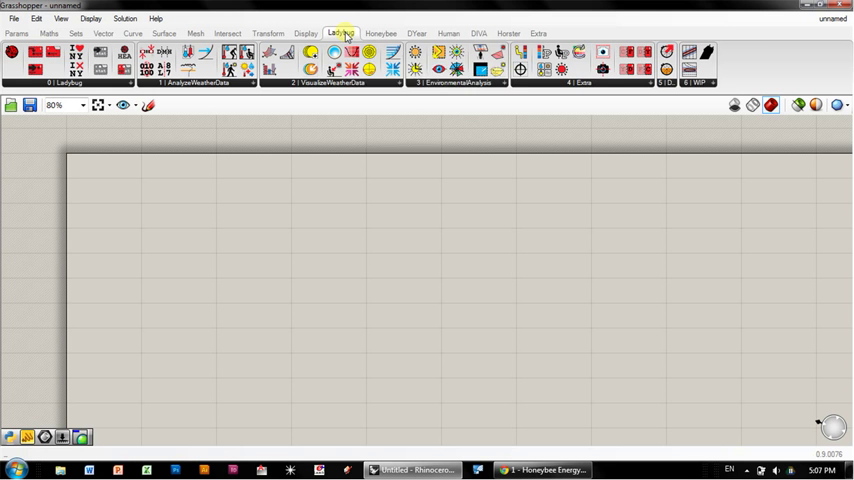
# - Switch between the Honeybee and Ladybug component tabs in Grasshopper
pyautogui.click(381, 33)
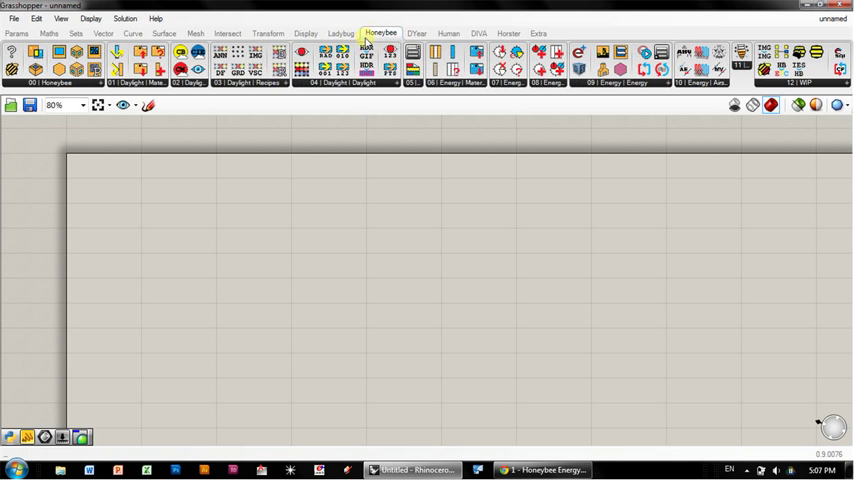
pyautogui.click(340, 33)
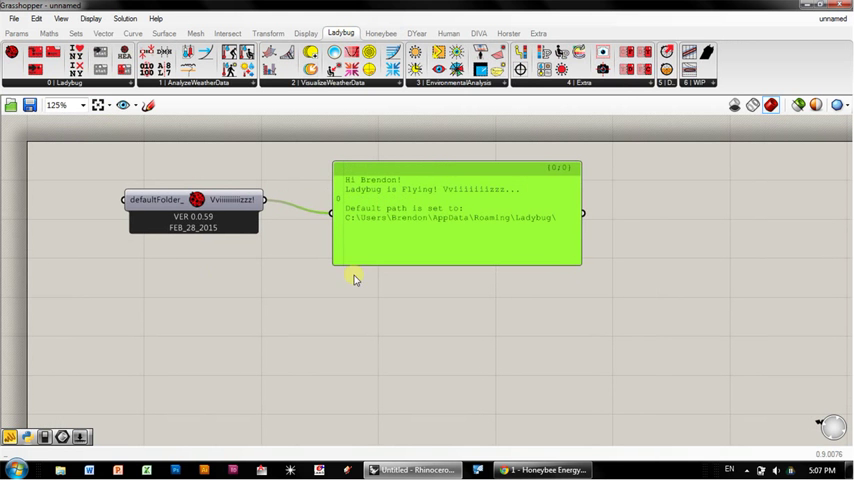
pyautogui.click(380, 33)
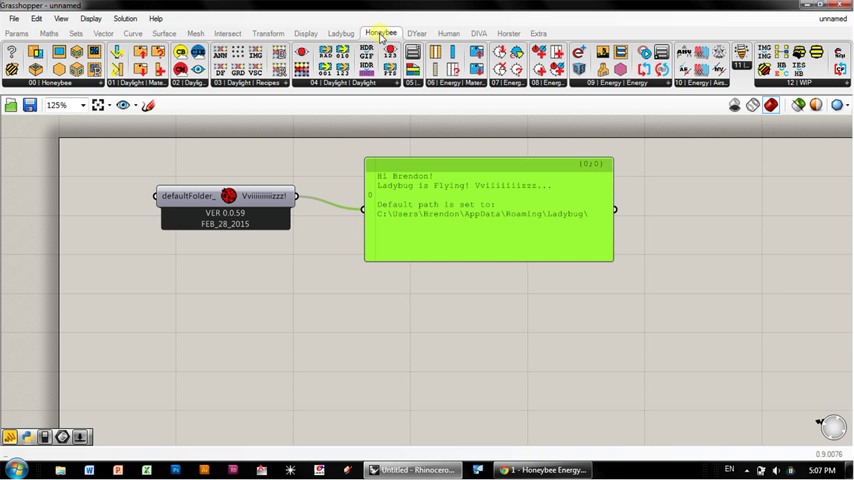
pyautogui.moveTo(201, 275)
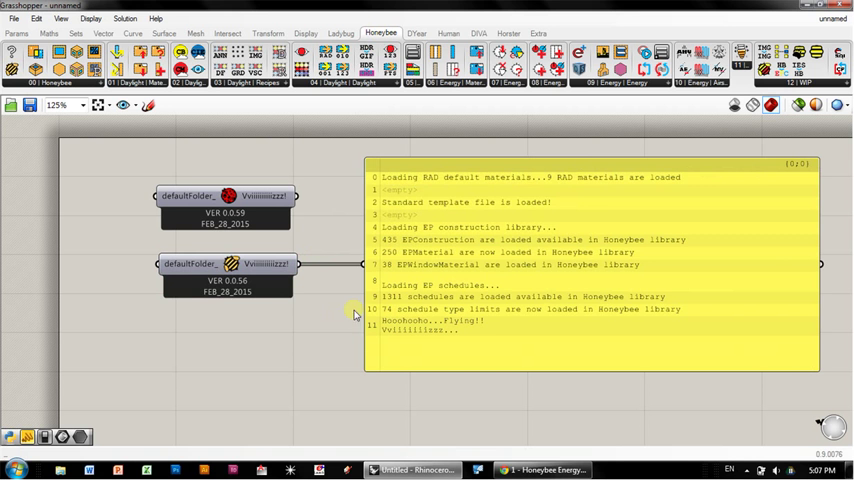
pyautogui.moveTo(658, 230)
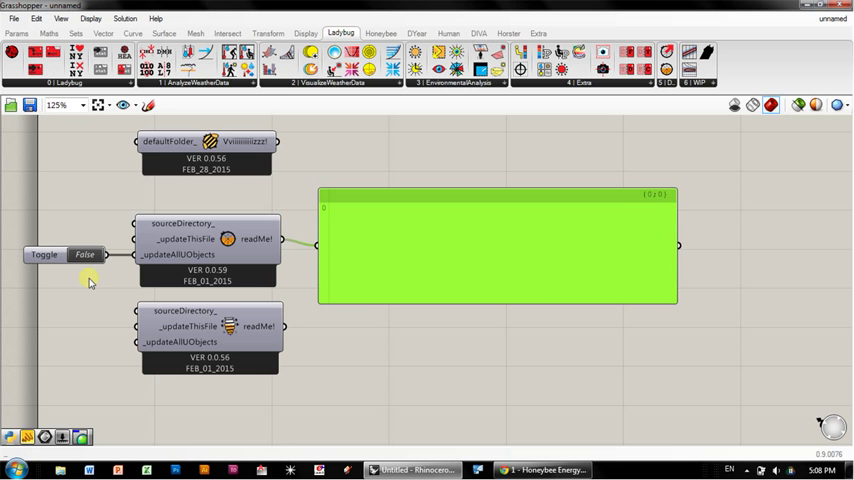
pyautogui.moveTo(107, 289)
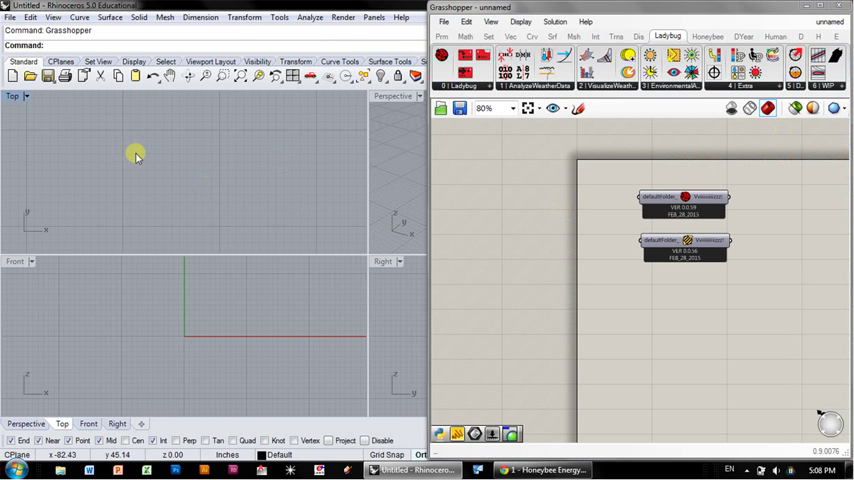
pyautogui.moveTo(114, 117)
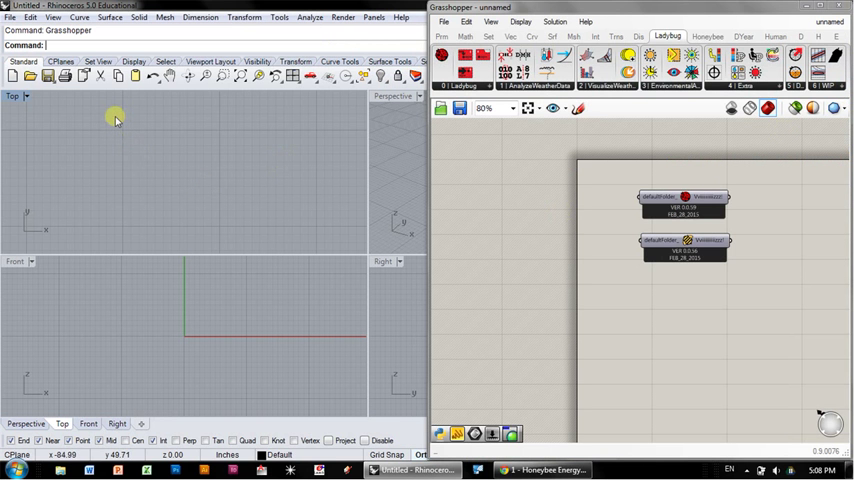
pyautogui.moveTo(141, 96)
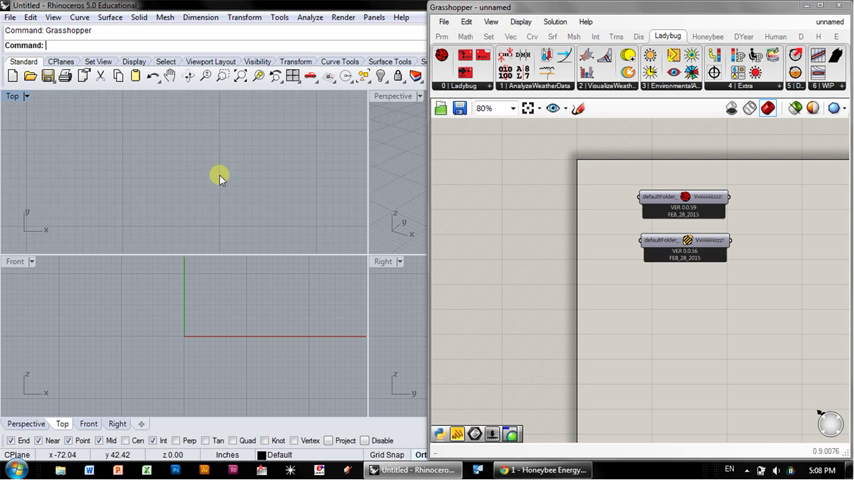
pyautogui.moveTo(563, 303)
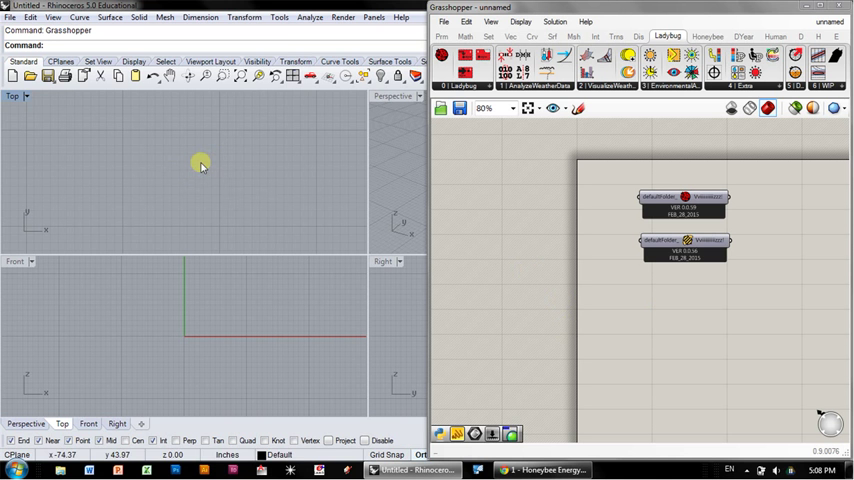
# - Change Rhino's model units from inches to meters in Tools > Options > Units
pyautogui.click(279, 17)
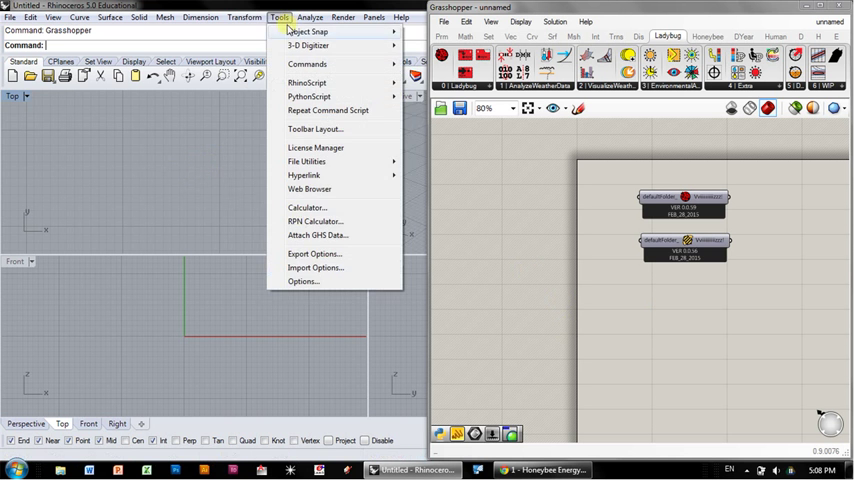
pyautogui.click(303, 281)
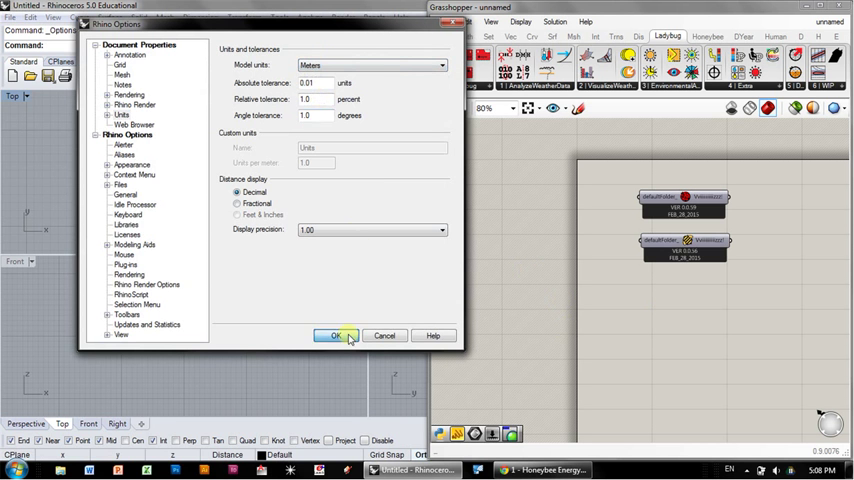
pyautogui.click(335, 335)
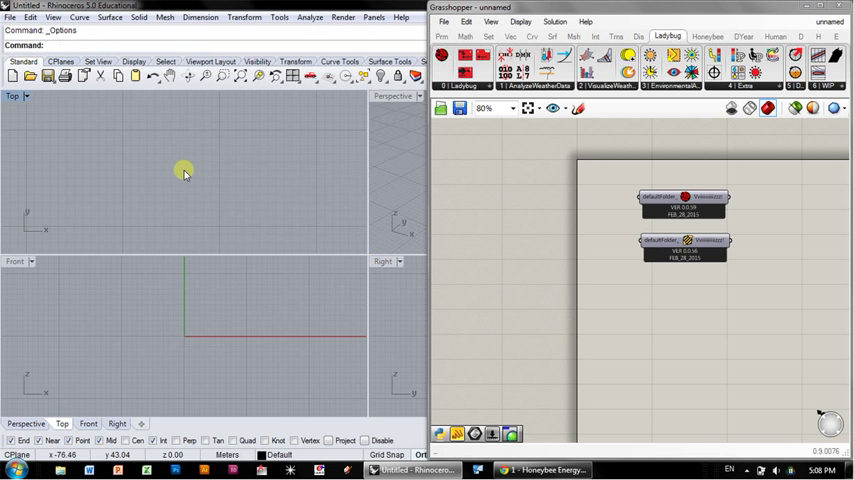
# - Draw the plan outlines with Rectangle (@6) and select the curves for extrusion
pyautogui.write('Rectangle')
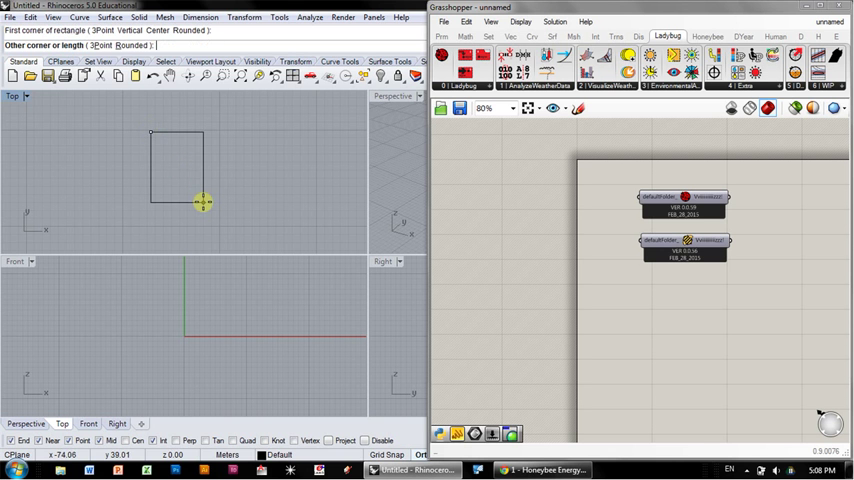
pyautogui.write('@6')
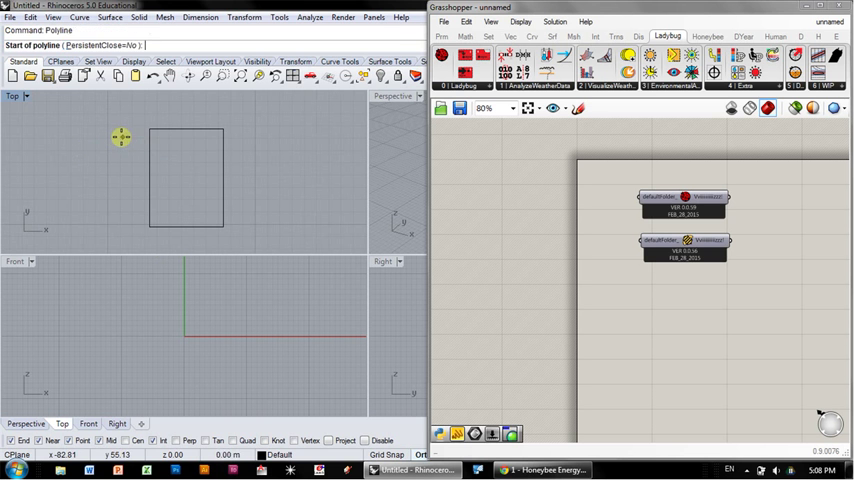
pyautogui.click(215, 158)
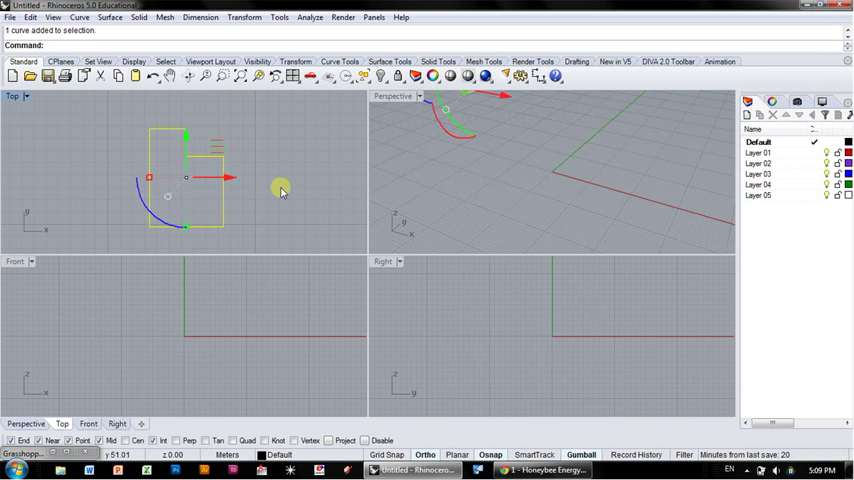
pyautogui.click(108, 17)
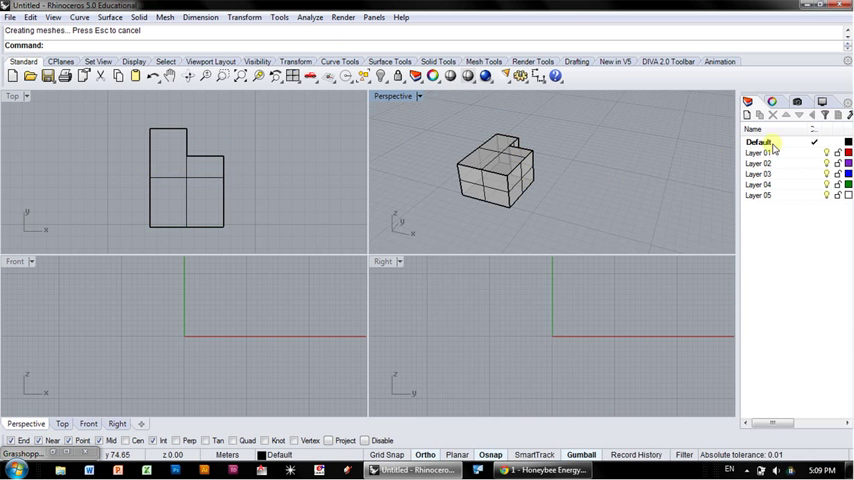
# - Make Layer 01 current, rename it 'zone', and colour it SeaGreen
pyautogui.click(762, 152)
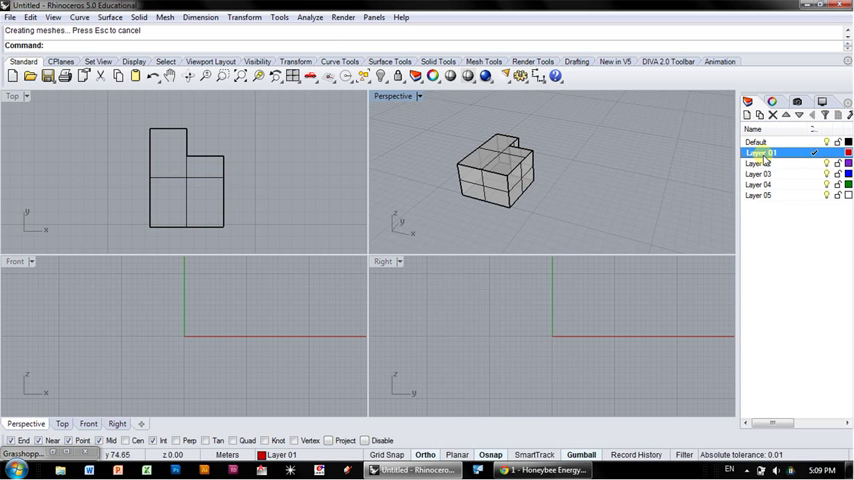
pyautogui.moveTo(677, 152)
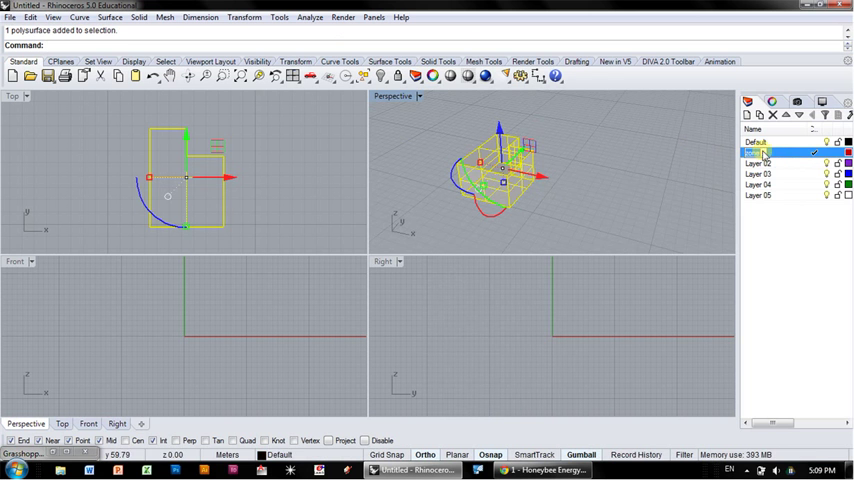
pyautogui.click(758, 152)
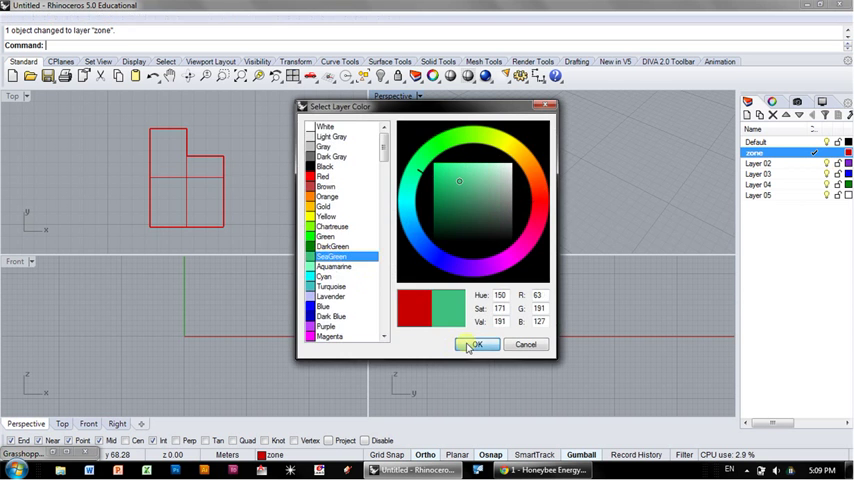
pyautogui.click(477, 344)
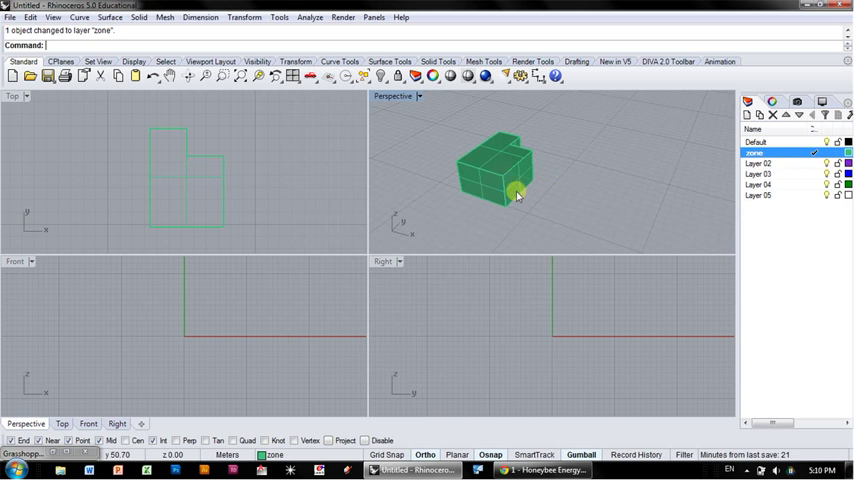
pyautogui.moveTo(525, 188)
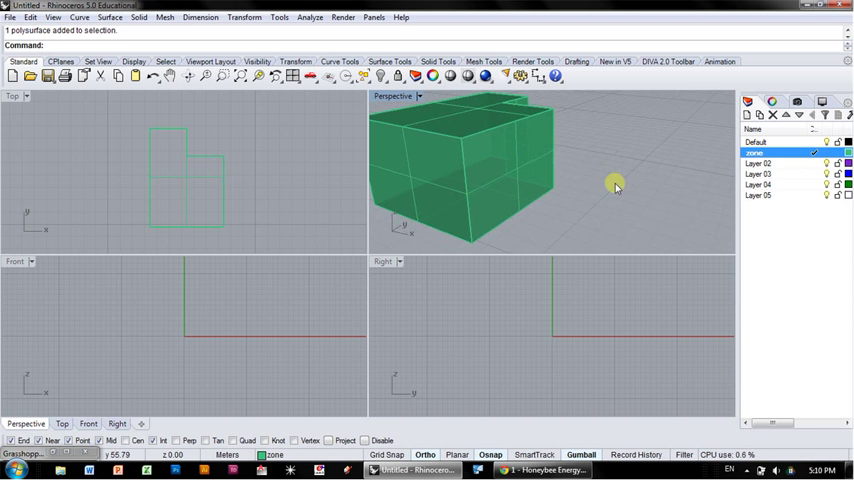
# - Rename Layer 02 to 'window' and place a 3-point plane window on a zone wall
pyautogui.click(760, 163)
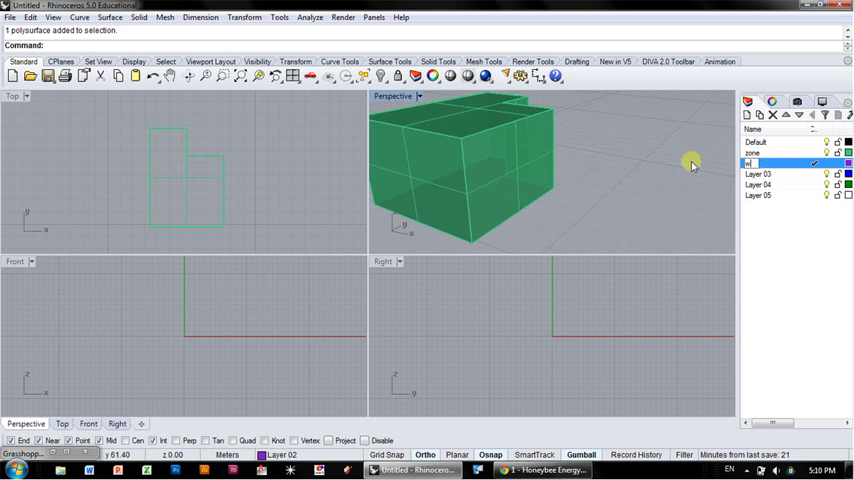
pyautogui.write('window')
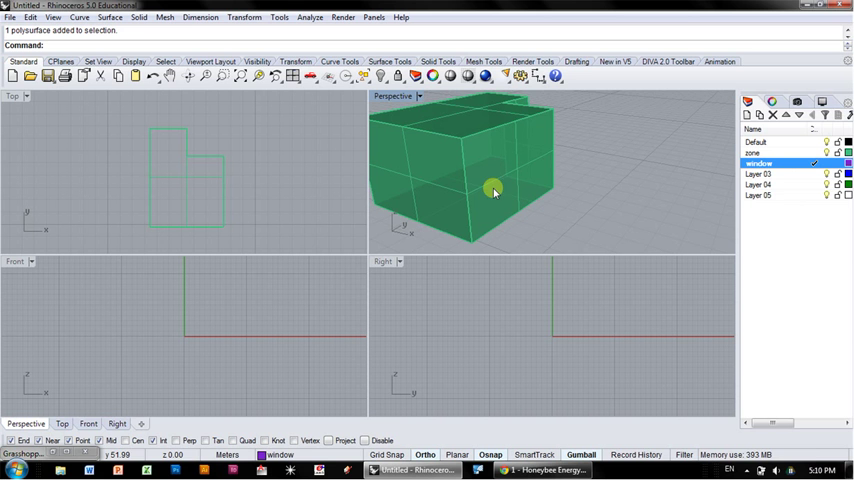
pyautogui.moveTo(435, 207)
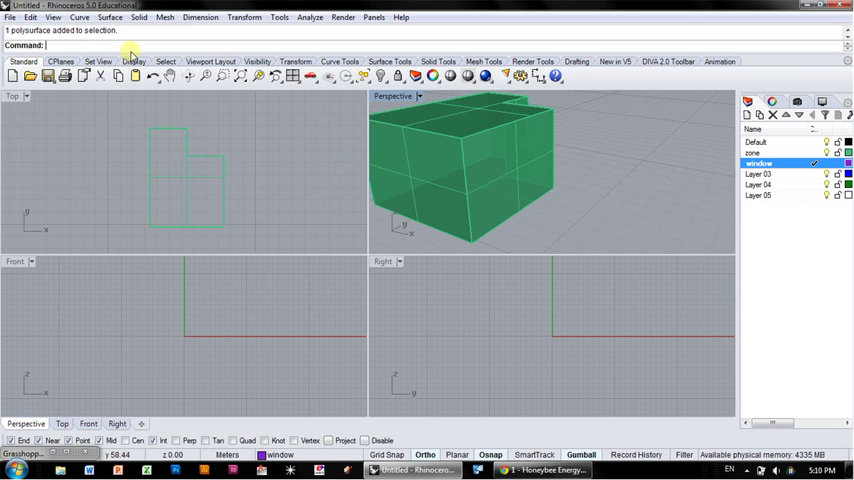
pyautogui.click(110, 17)
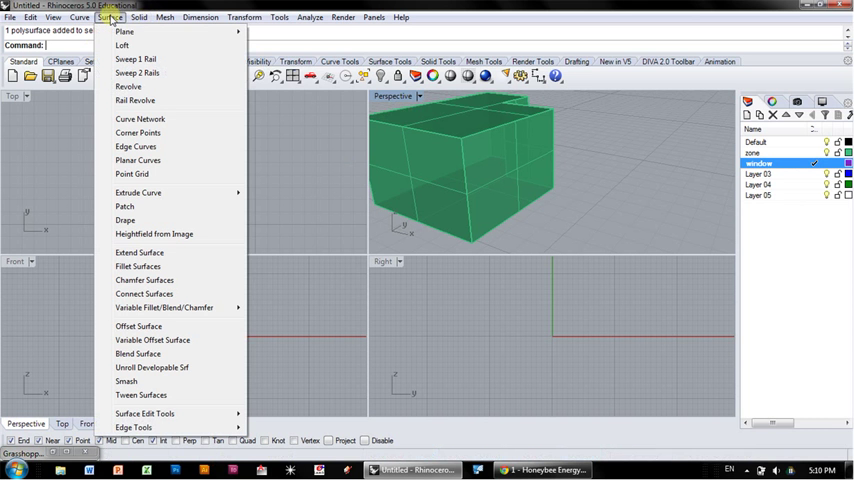
pyautogui.moveTo(124, 31)
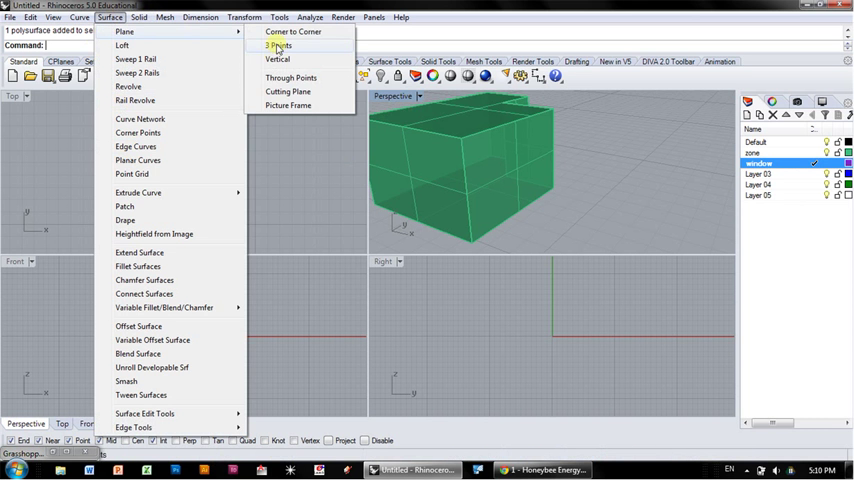
pyautogui.click(279, 46)
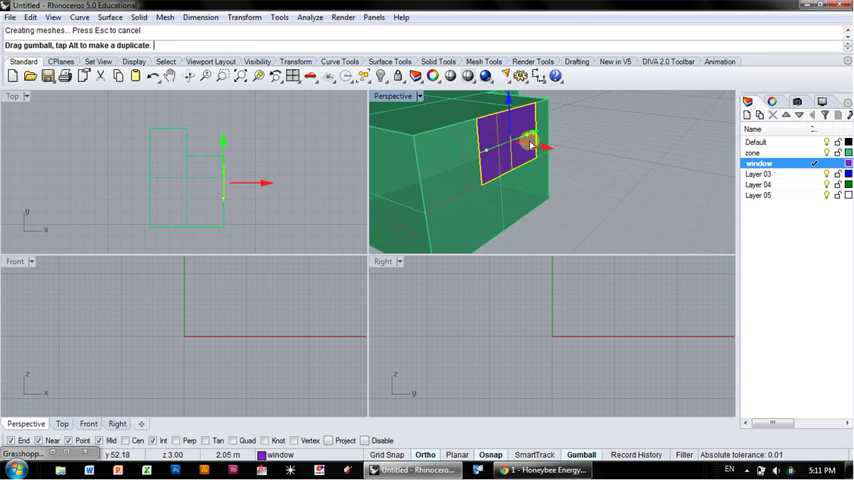
pyautogui.moveTo(530, 145); pyautogui.dragTo(500, 155)
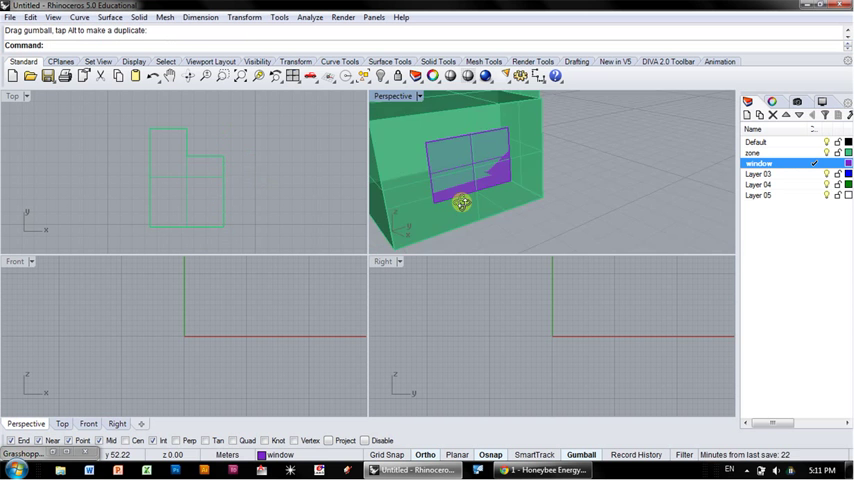
pyautogui.moveTo(461, 203); pyautogui.dragTo(470, 132)
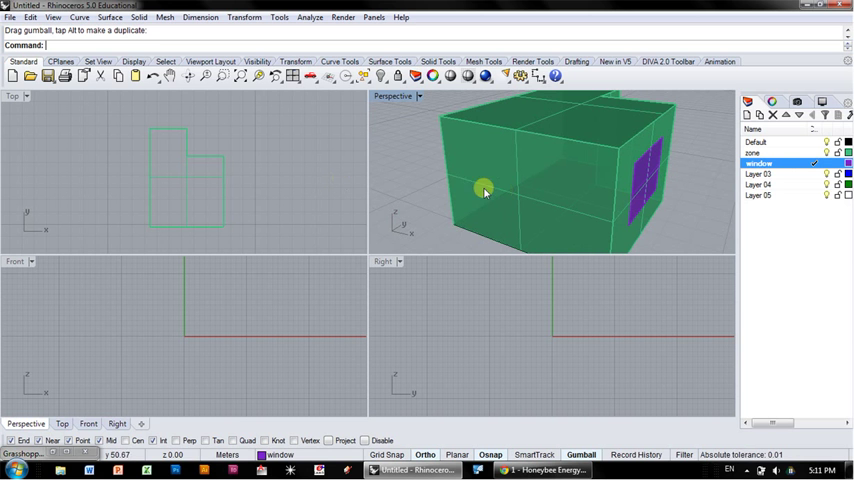
pyautogui.moveTo(508, 138)
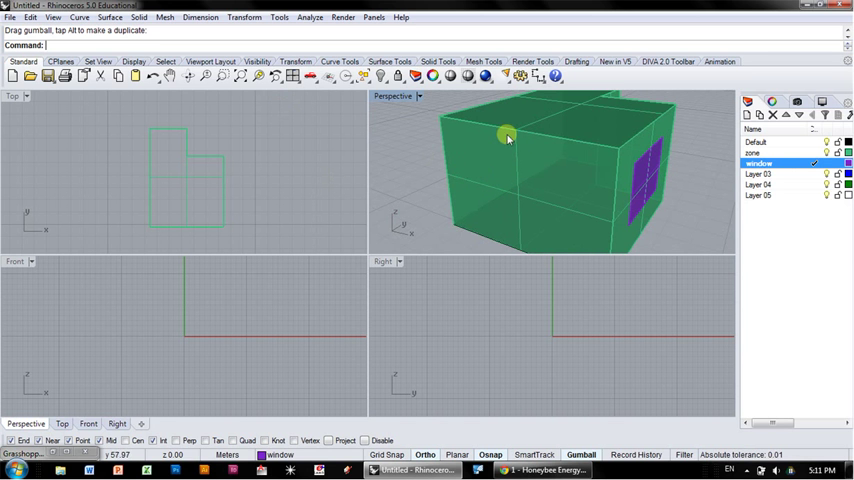
# - Draw a second window surface on the zone's front wall
pyautogui.click(109, 17)
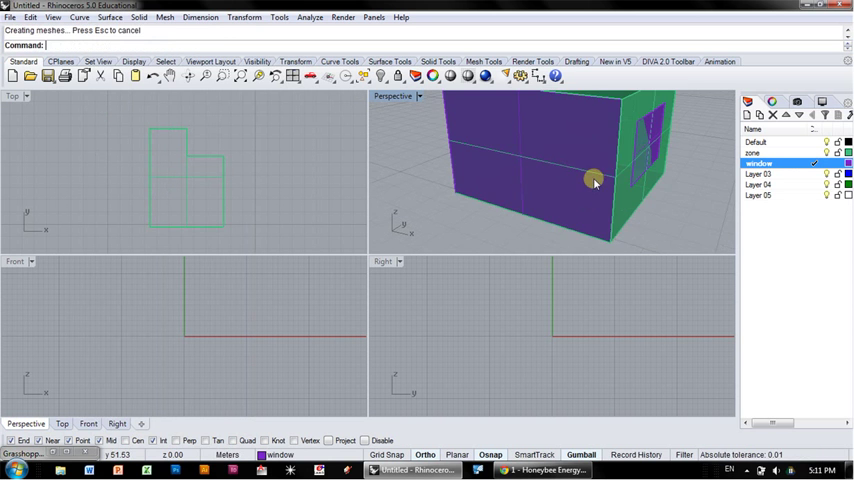
pyautogui.click(593, 180)
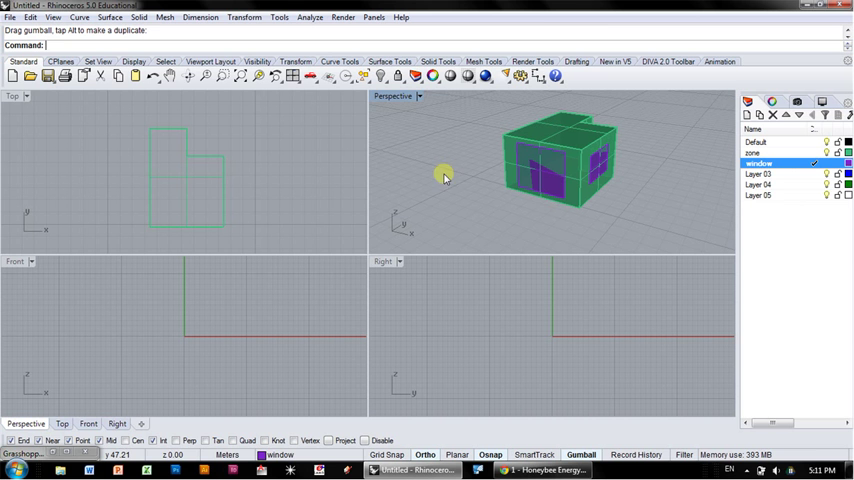
pyautogui.moveTo(230, 250)
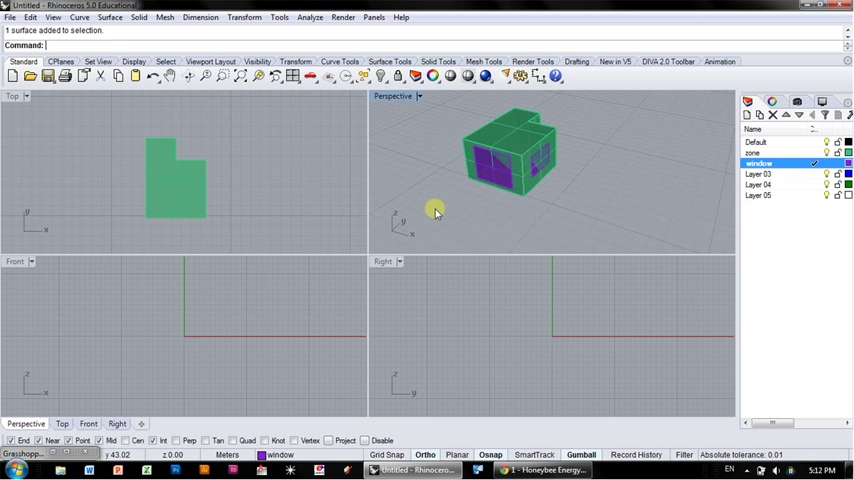
pyautogui.moveTo(508, 185)
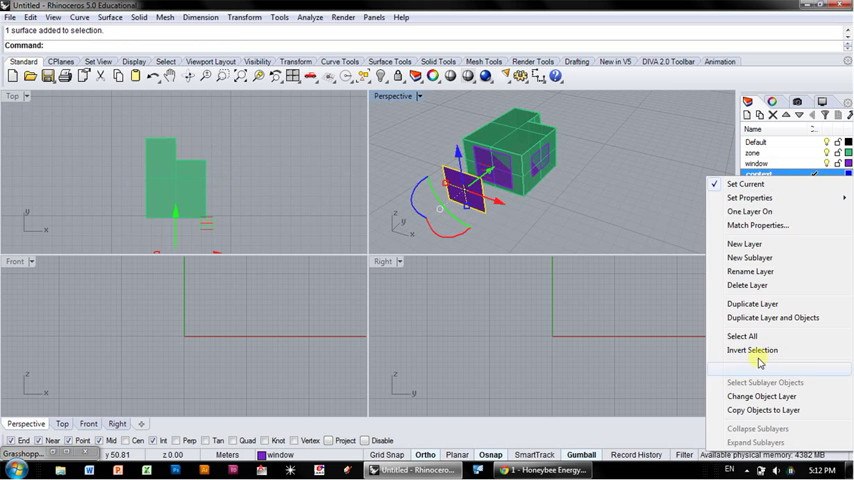
# - Move the selected shade surface onto the context layer
pyautogui.click(762, 396)
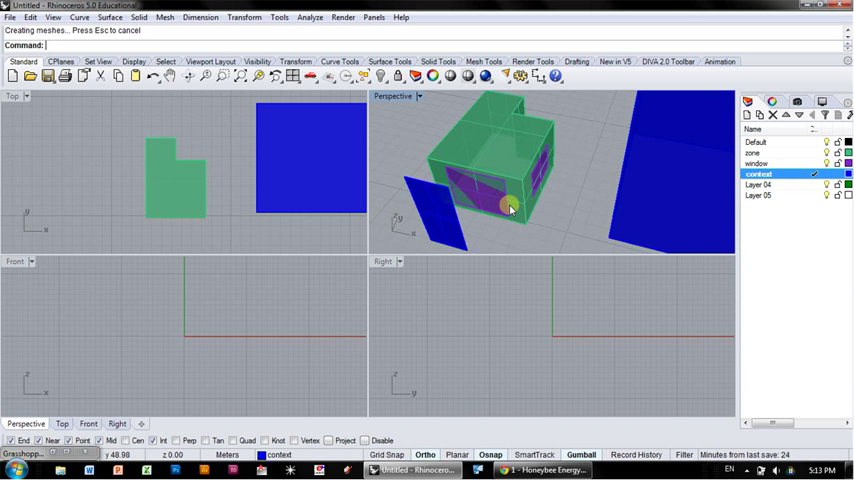
pyautogui.moveTo(535, 183)
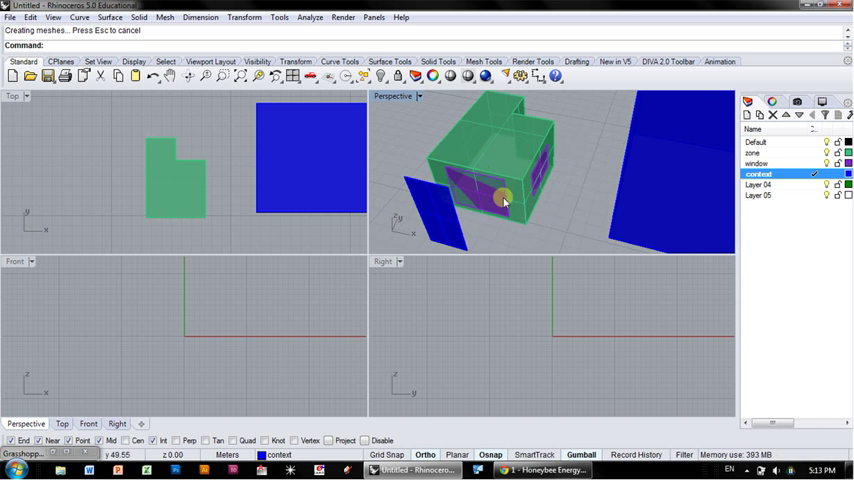
pyautogui.moveTo(520, 197)
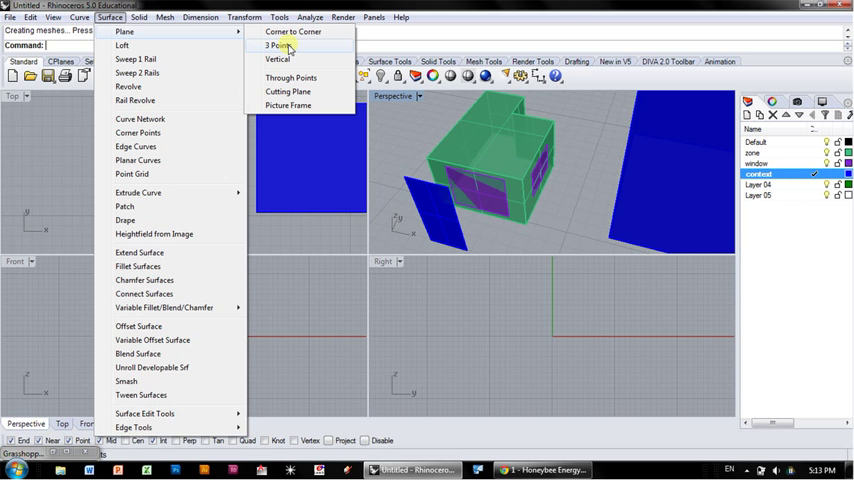
# - Draw another 3-point plane surface as context geometry beside the zone
pyautogui.click(278, 45)
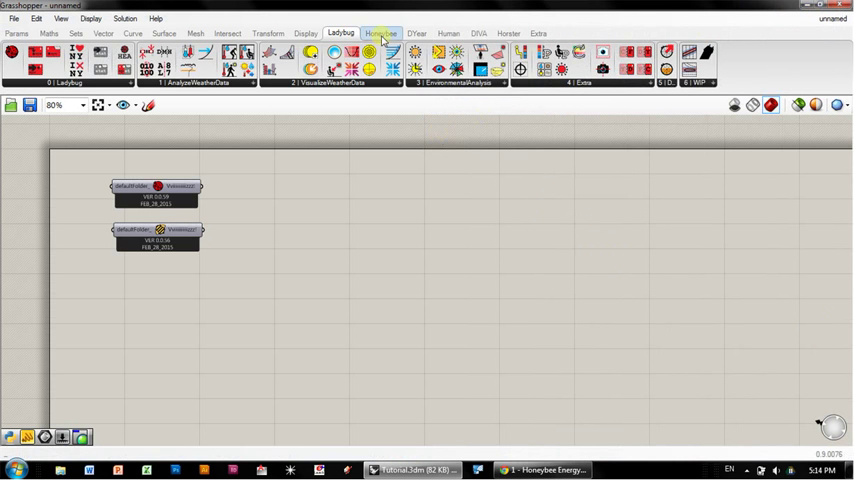
# - Place Honeybee_Run Energy Simulation from the Honeybee tab's 09 | Energy set
pyautogui.click(381, 33)
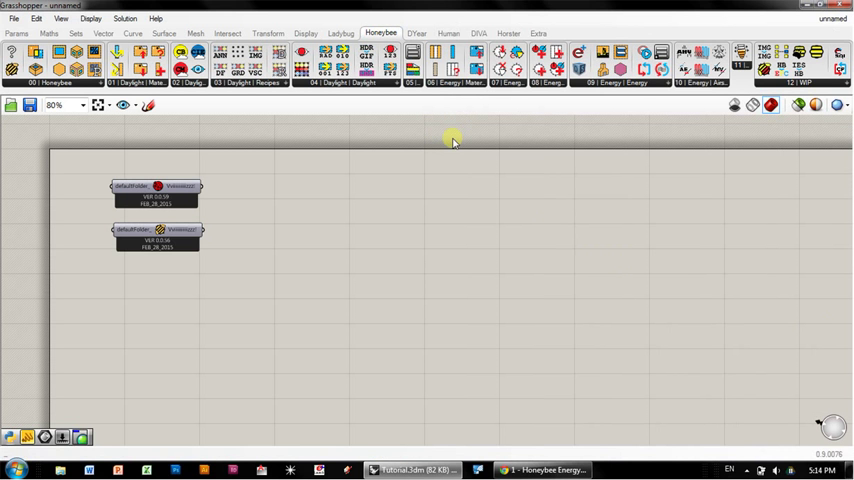
pyautogui.moveTo(515, 166)
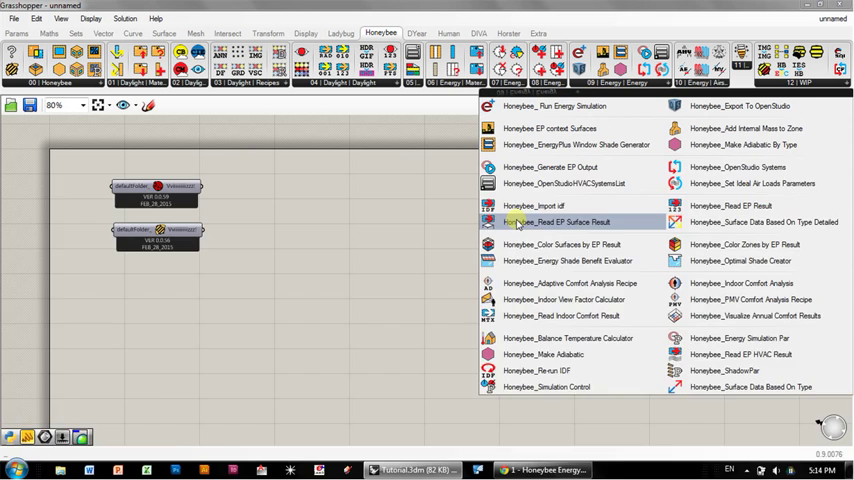
pyautogui.moveTo(555, 106)
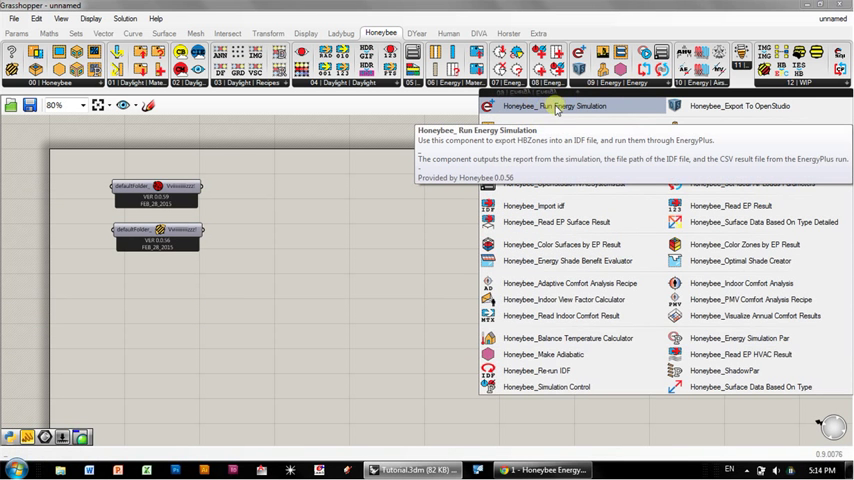
pyautogui.click(552, 106)
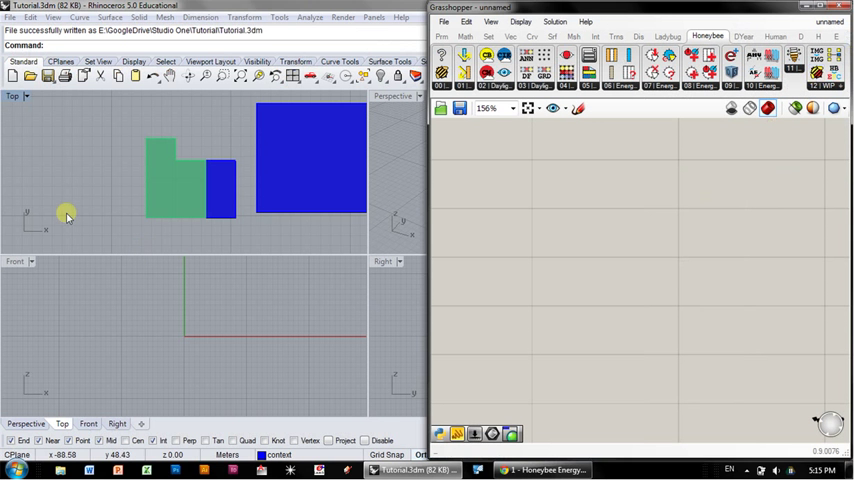
pyautogui.moveTo(93, 151)
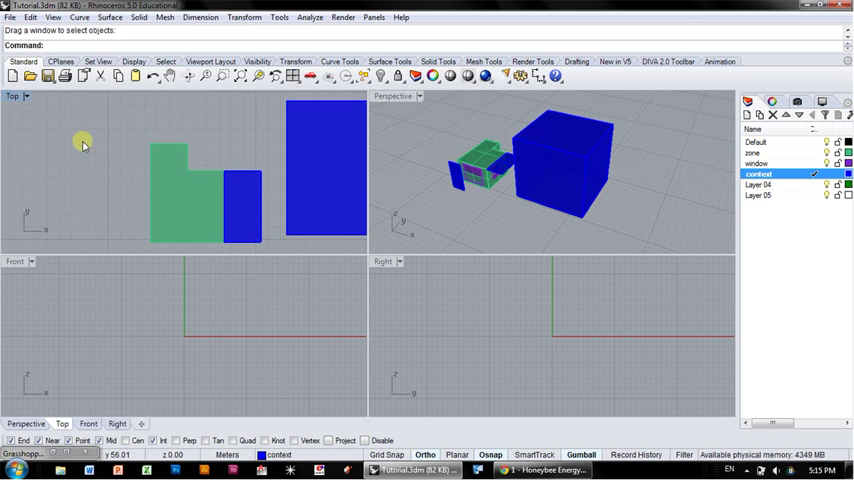
# - Draw a circle and a line through it in the Top viewport to mark north
pyautogui.click(70, 137)
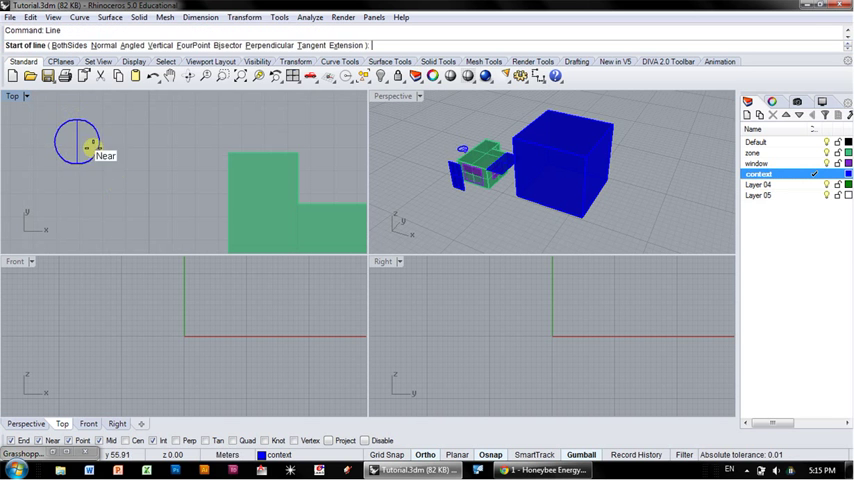
pyautogui.click(78, 130)
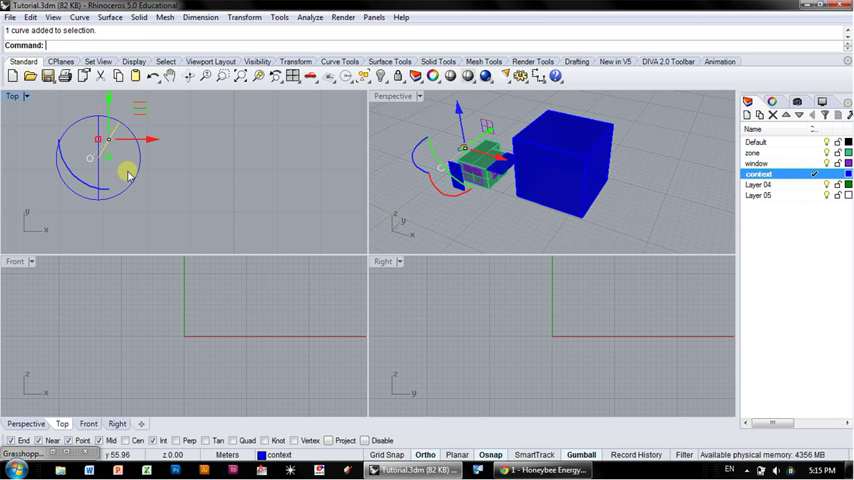
pyautogui.write('ExtrudeSrf')
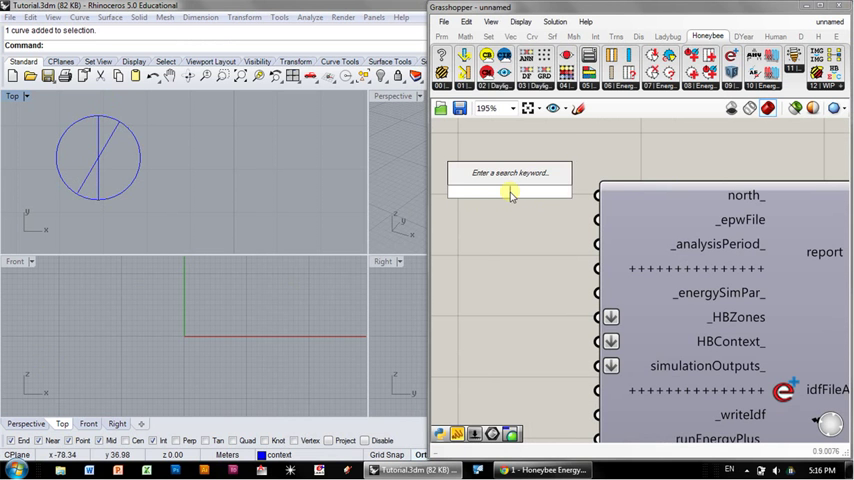
# - Place a Vec parameter and set its start point at the circle's centre
pyautogui.write('vector')
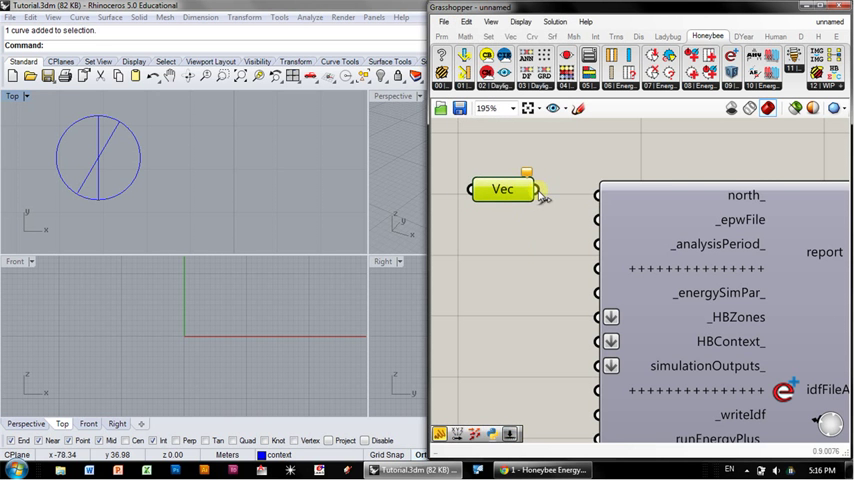
pyautogui.rightClick(503, 189)
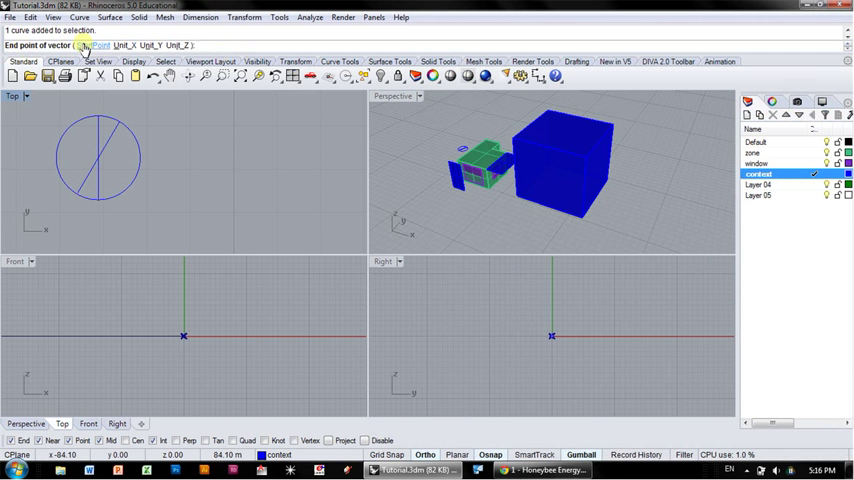
pyautogui.click(100, 160)
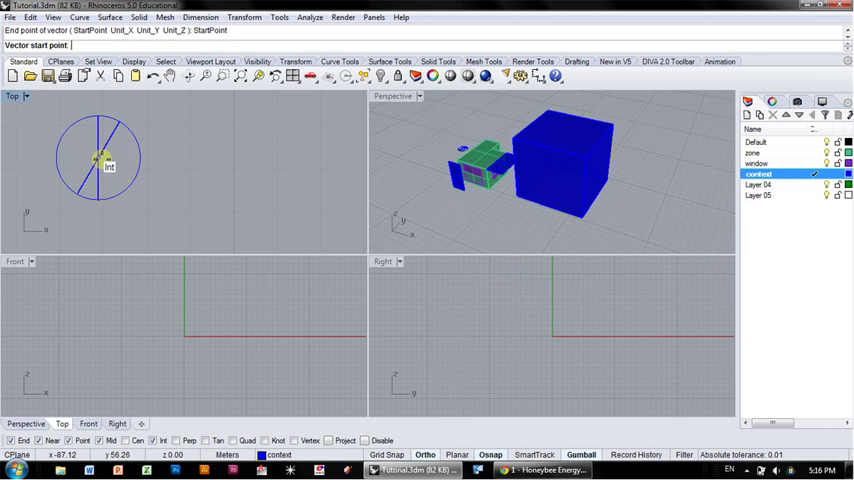
pyautogui.click(100, 158)
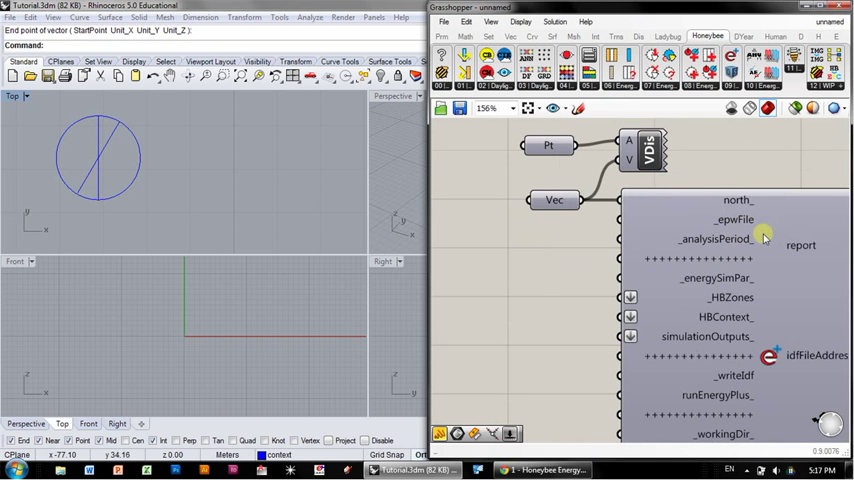
pyautogui.moveTo(786, 228)
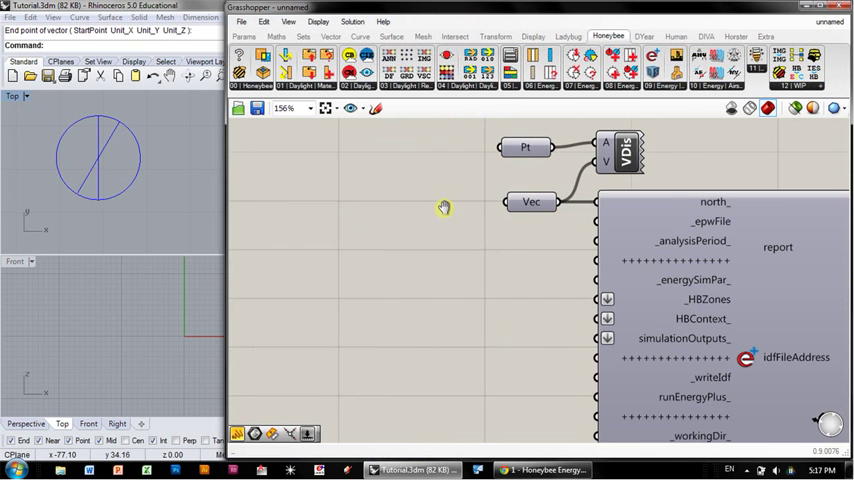
pyautogui.moveTo(710, 221)
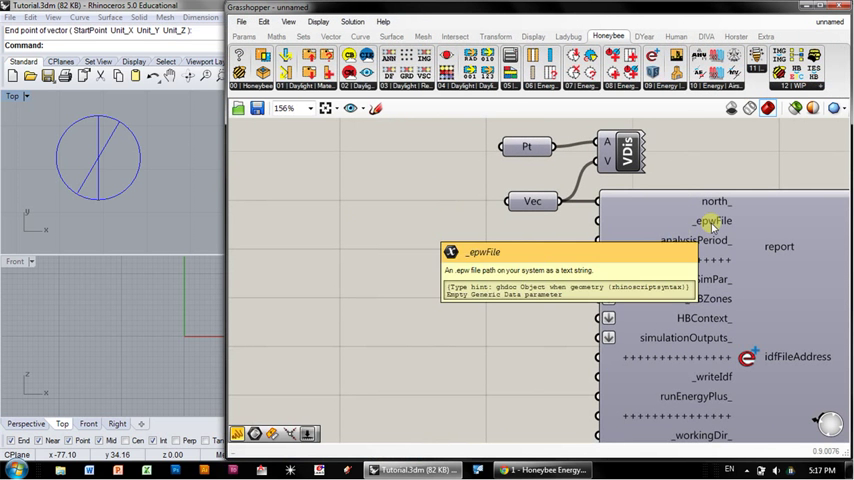
pyautogui.moveTo(712, 147)
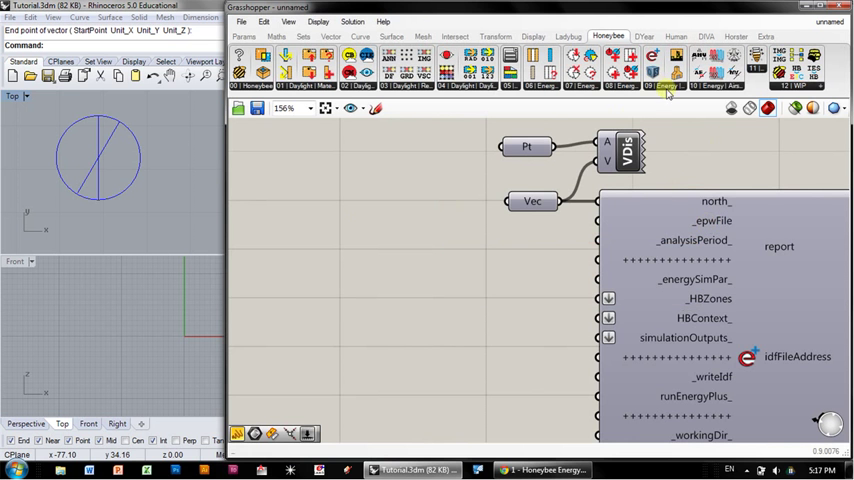
# - Switch Grasshopper to the Ladybug component tab
pyautogui.click(663, 84)
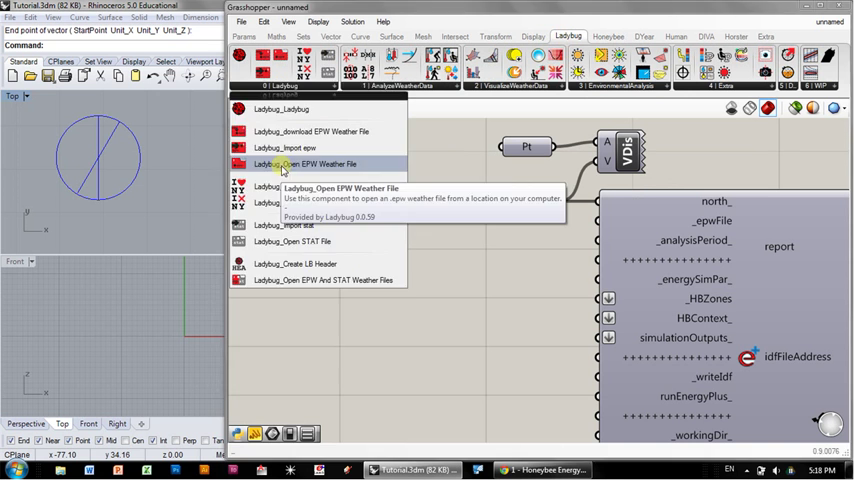
# - Place Ladybug_Open EPW Weather File on the canvas
pyautogui.click(303, 164)
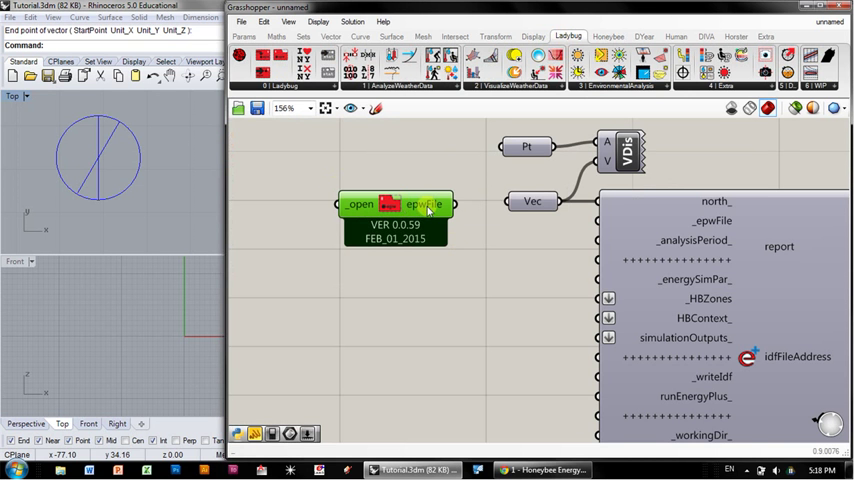
pyautogui.moveTo(358, 205)
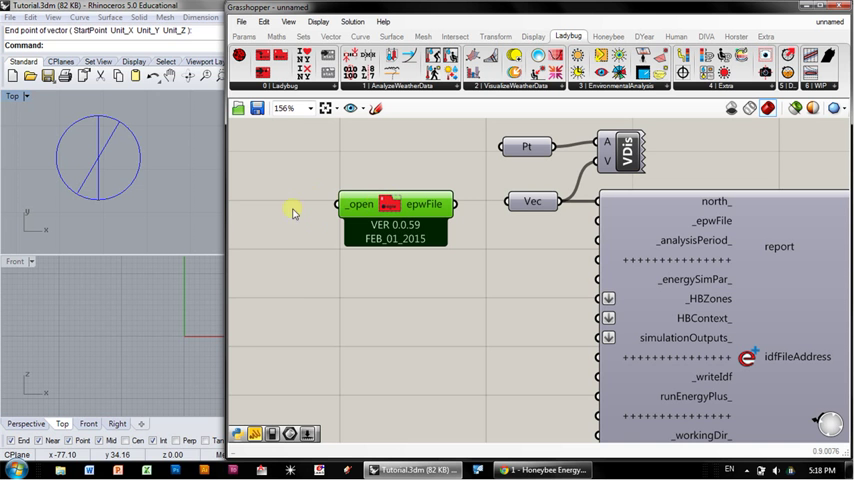
pyautogui.moveTo(265, 225)
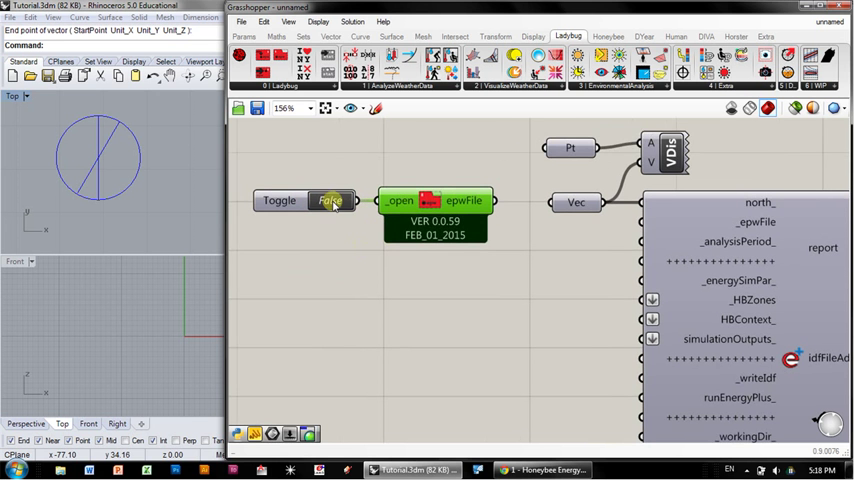
# - Toggle to True and load USA_CA_Oakland.Intl.AP.724930_TMY3.epw
pyautogui.click(399, 201)
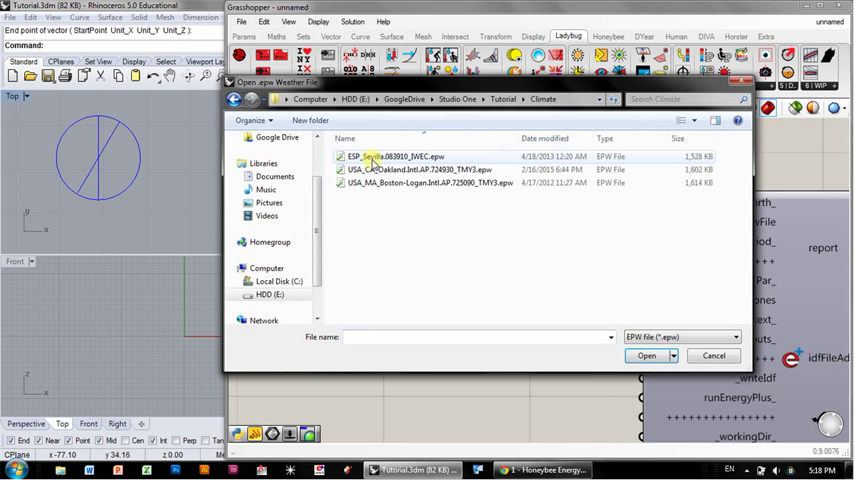
pyautogui.click(418, 169)
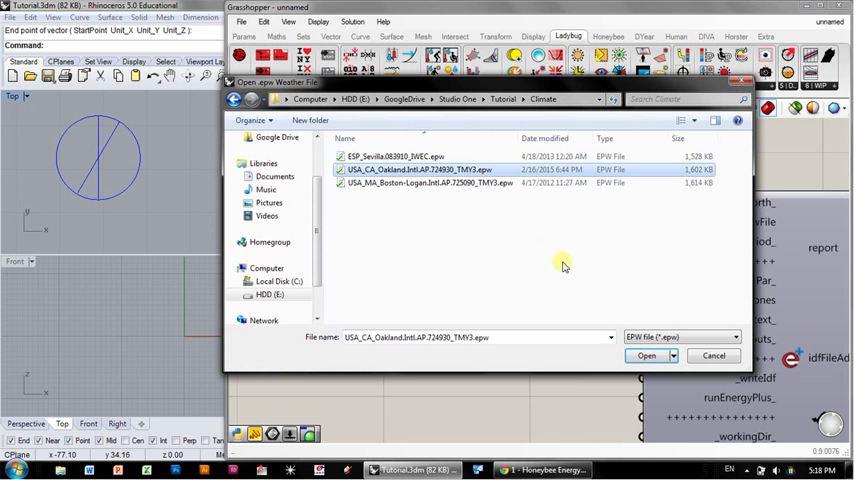
pyautogui.click(645, 355)
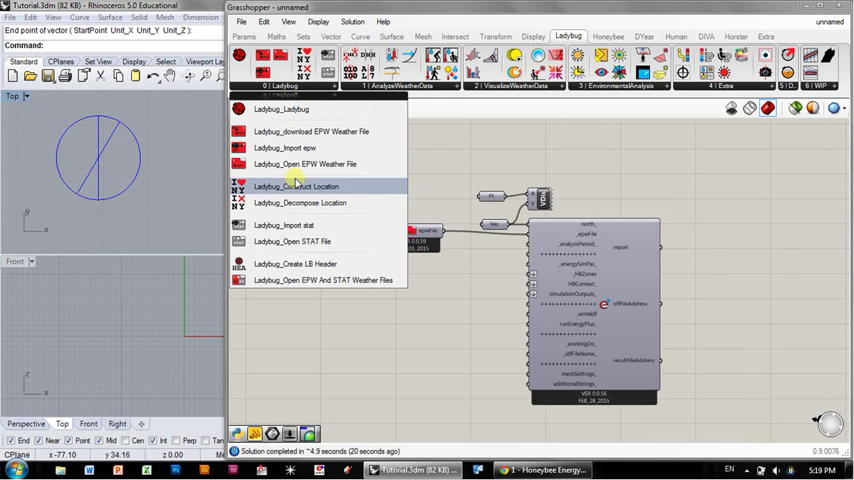
pyautogui.moveTo(290, 148)
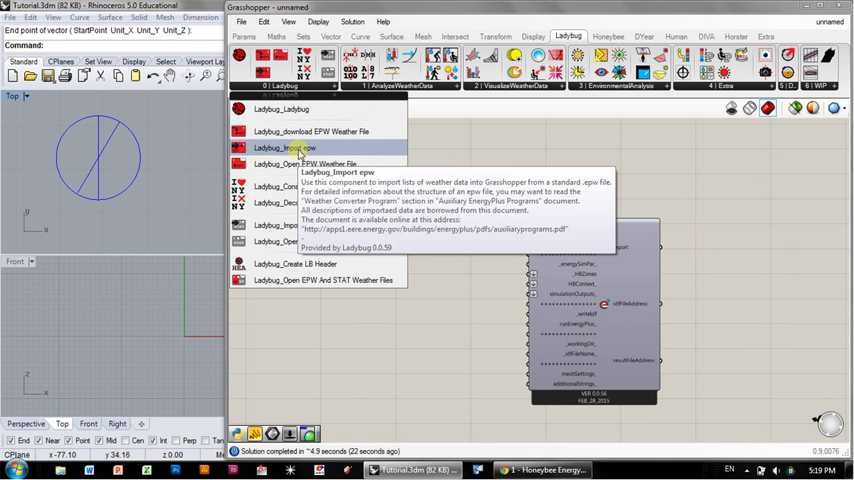
# - Place Ladybug_Import epw to read the Oakland weather data
pyautogui.click(291, 148)
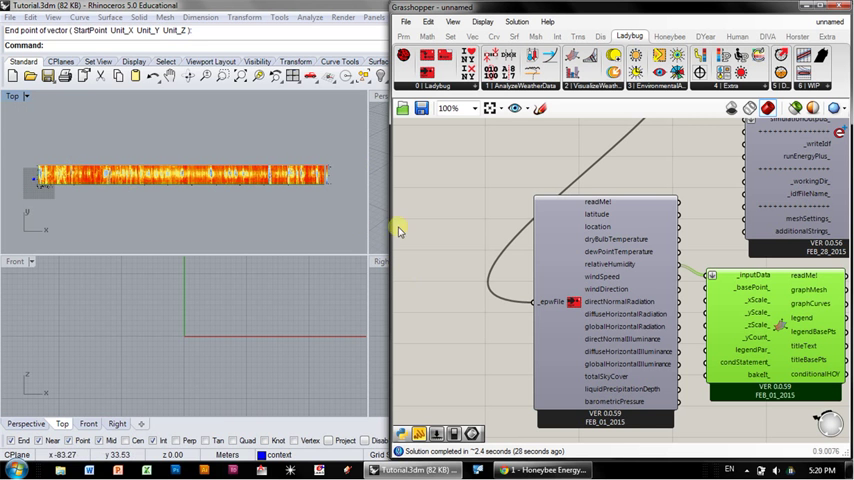
pyautogui.moveTo(605, 265)
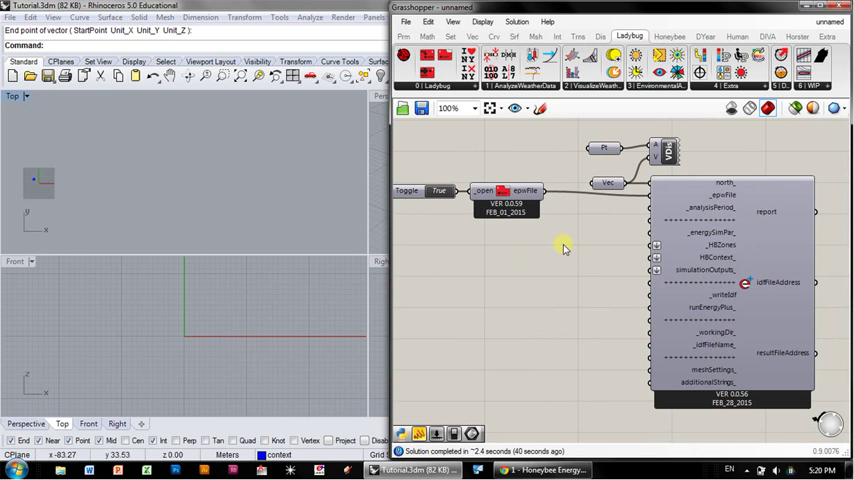
pyautogui.moveTo(551, 266)
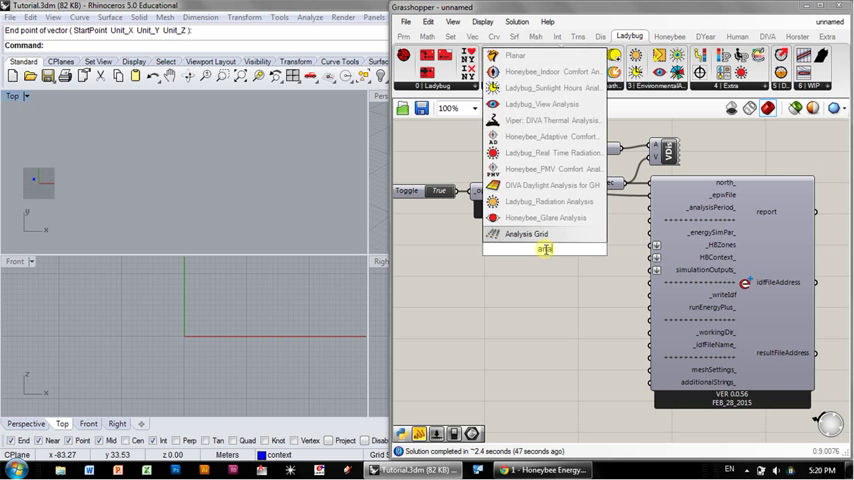
# - Search "analysis" and place Ladybug_Analysis Period on the canvas
pyautogui.write('analysis')
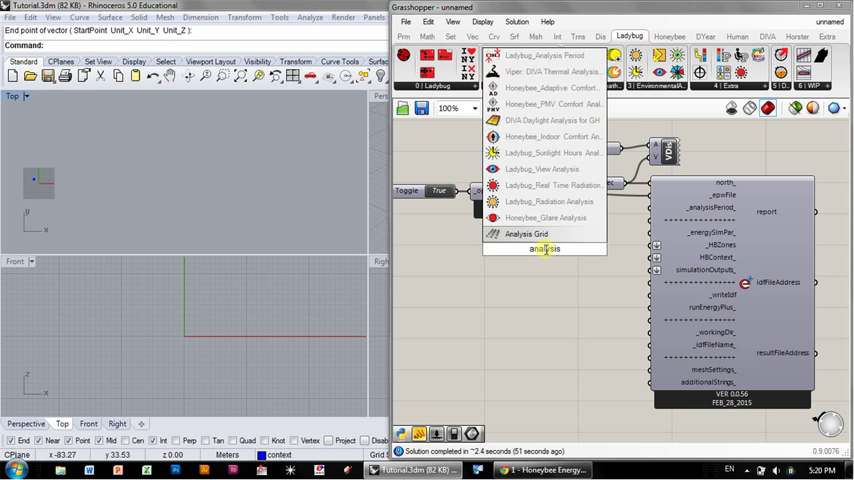
pyautogui.moveTo(544, 55)
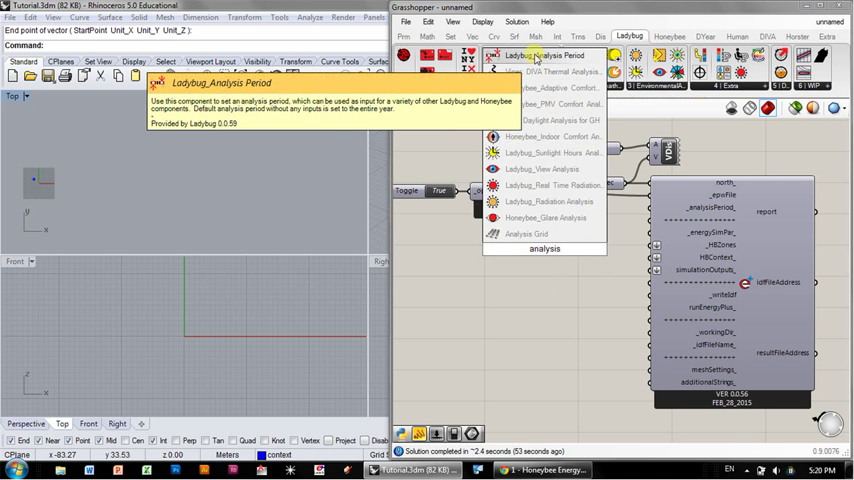
pyautogui.click(544, 55)
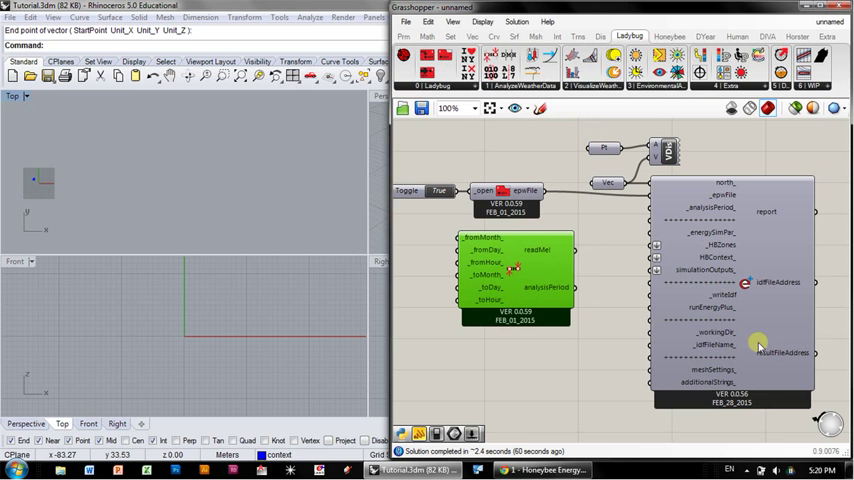
pyautogui.moveTo(585, 306)
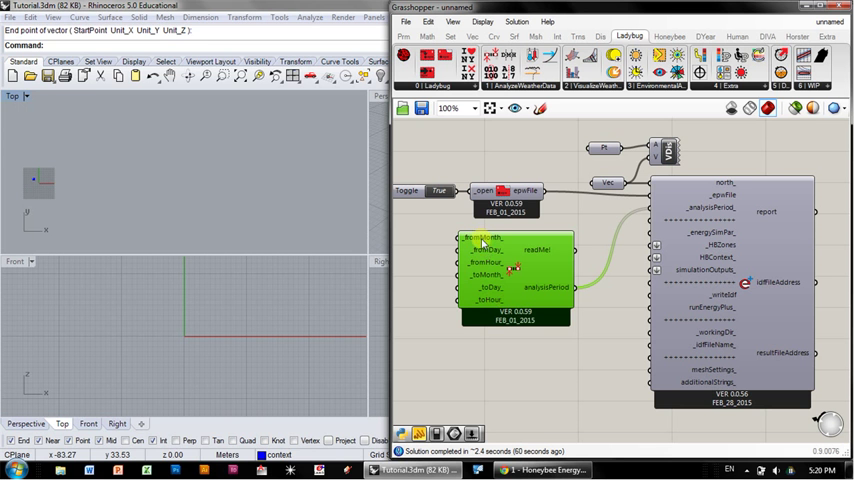
pyautogui.moveTo(485, 238)
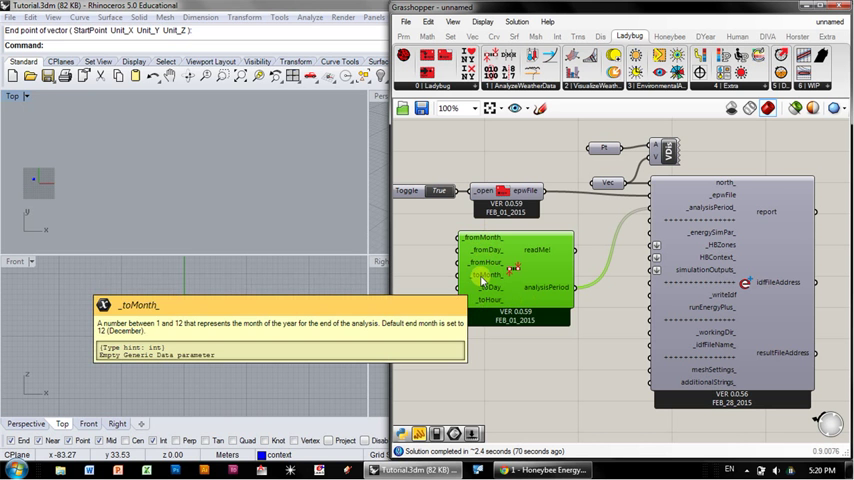
pyautogui.moveTo(490, 287)
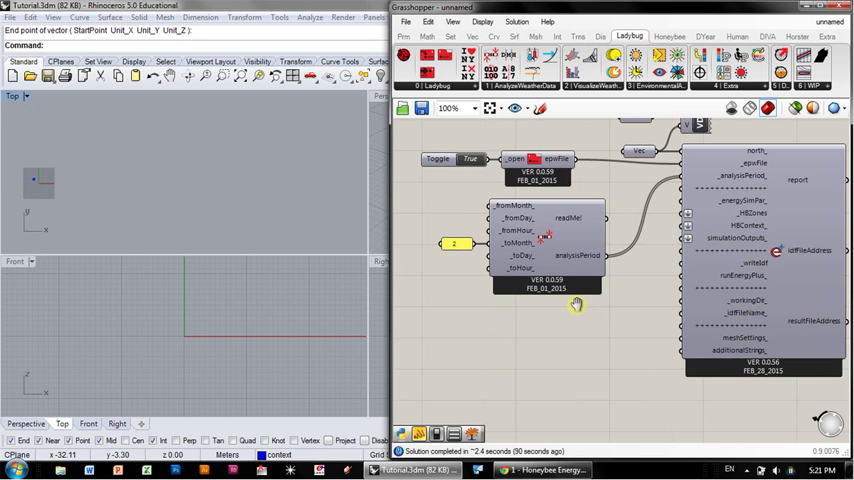
pyautogui.moveTo(765, 180)
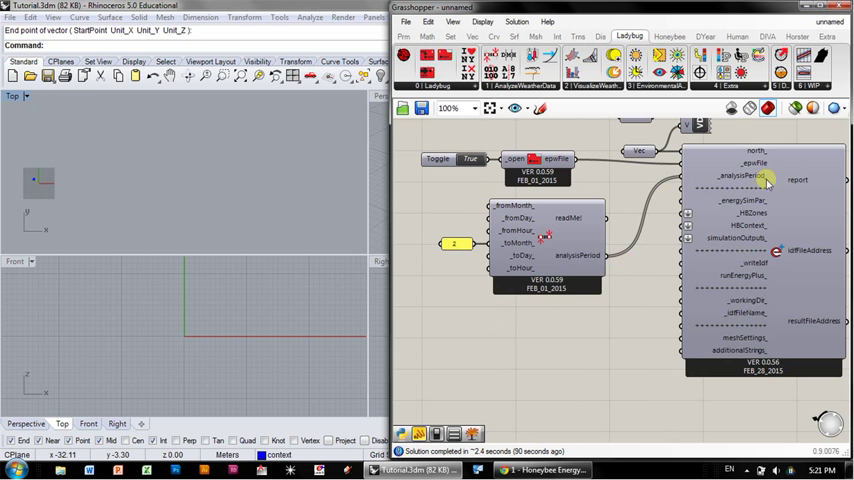
pyautogui.moveTo(740, 201)
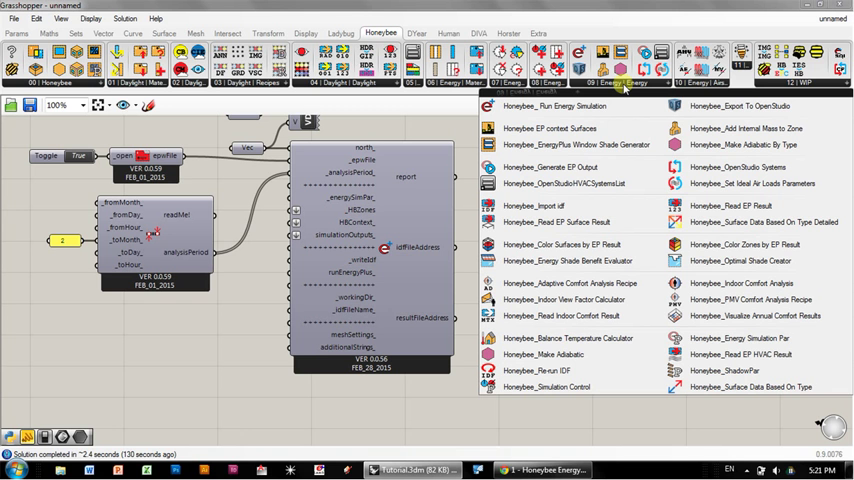
pyautogui.moveTo(740, 338)
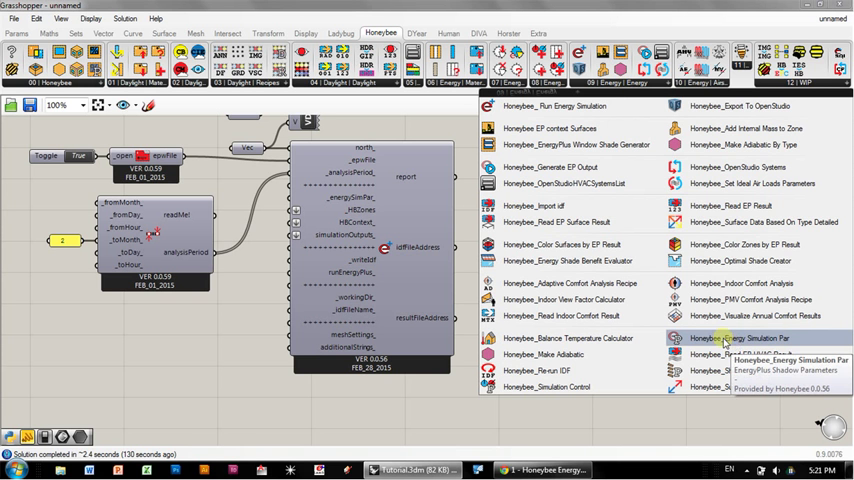
pyautogui.moveTo(775, 338)
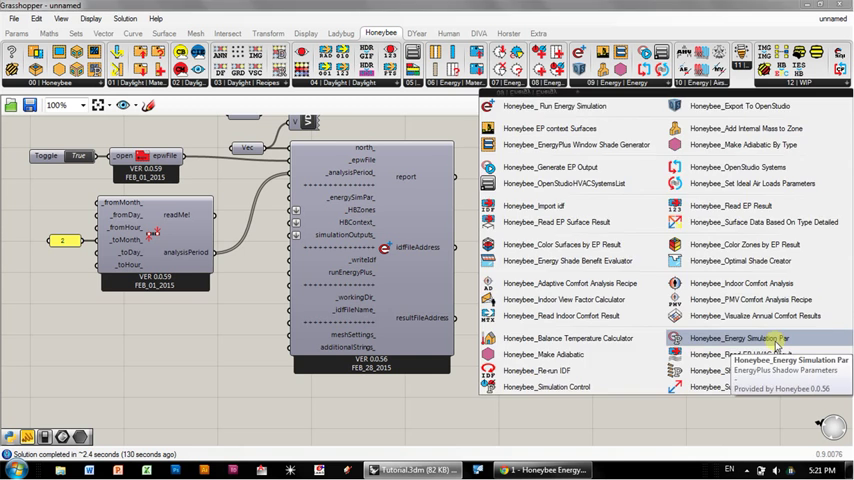
# - Place Honeybee_Energy Simulation Par and move a value of 1 beside terrain_
pyautogui.click(740, 338)
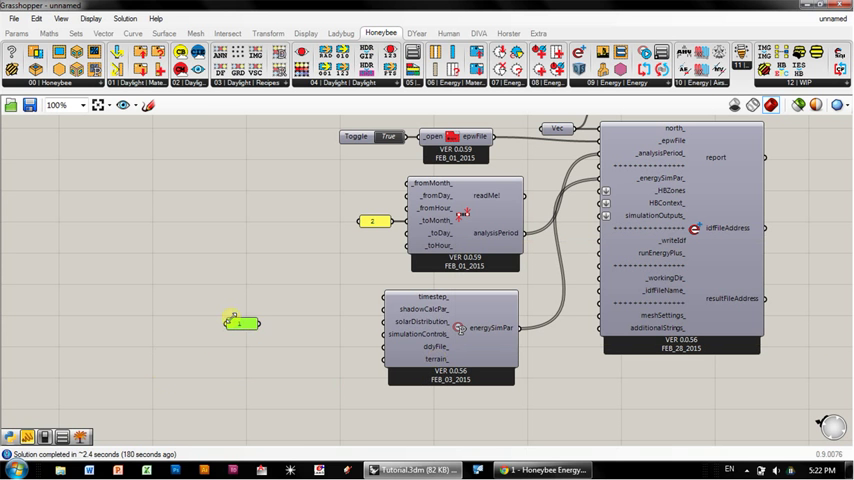
pyautogui.moveTo(243, 323); pyautogui.dragTo(350, 360)
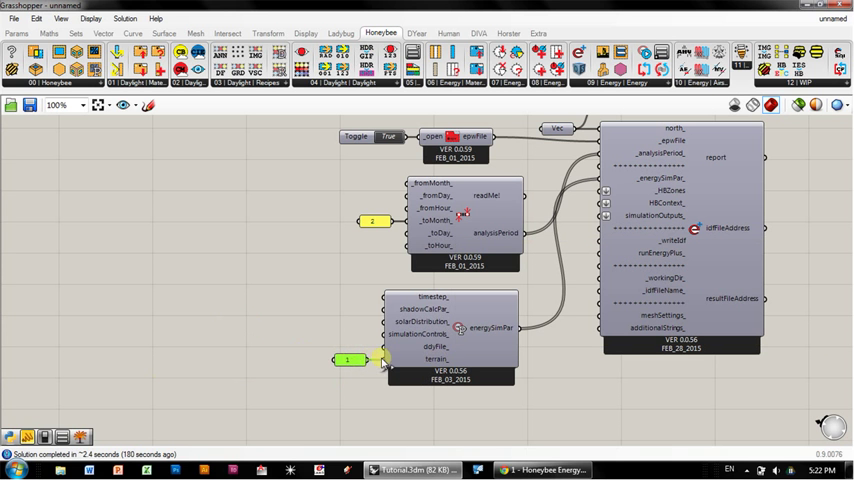